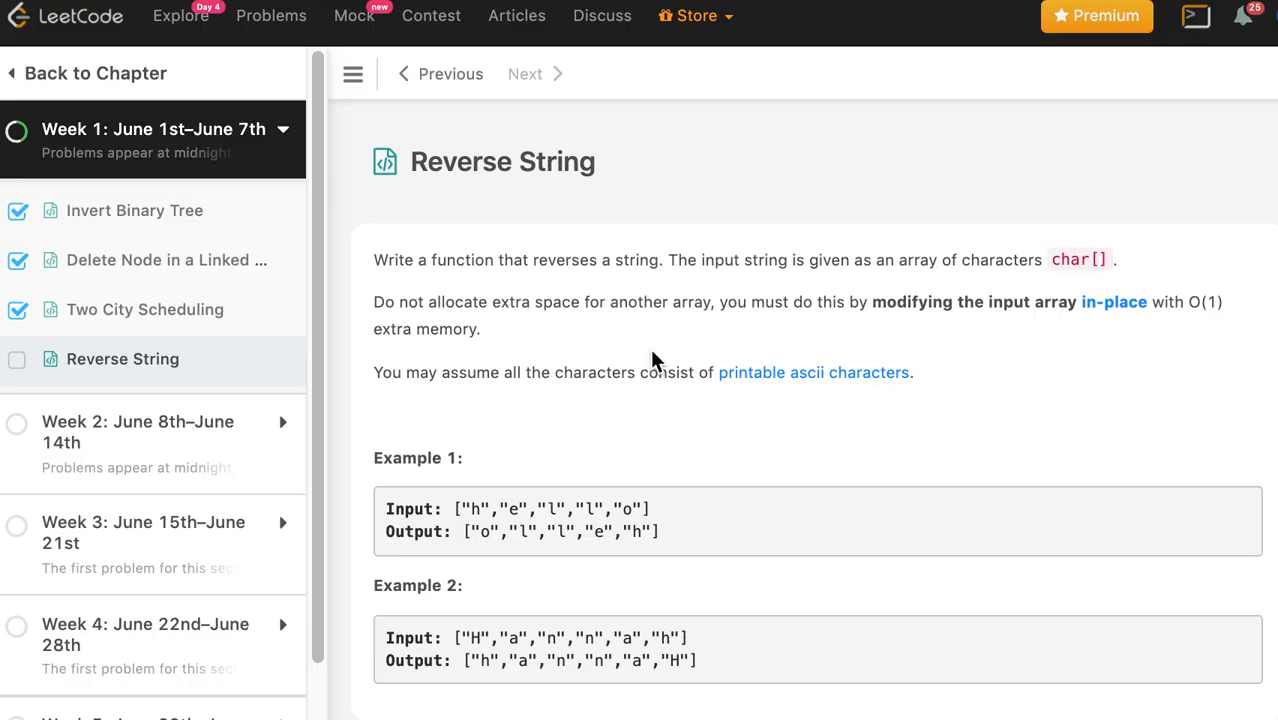
# - Declare 'int left = 0;' and 'int right = s.size() - 1;' and begin the while loop
pyautogui.scroll(-3)
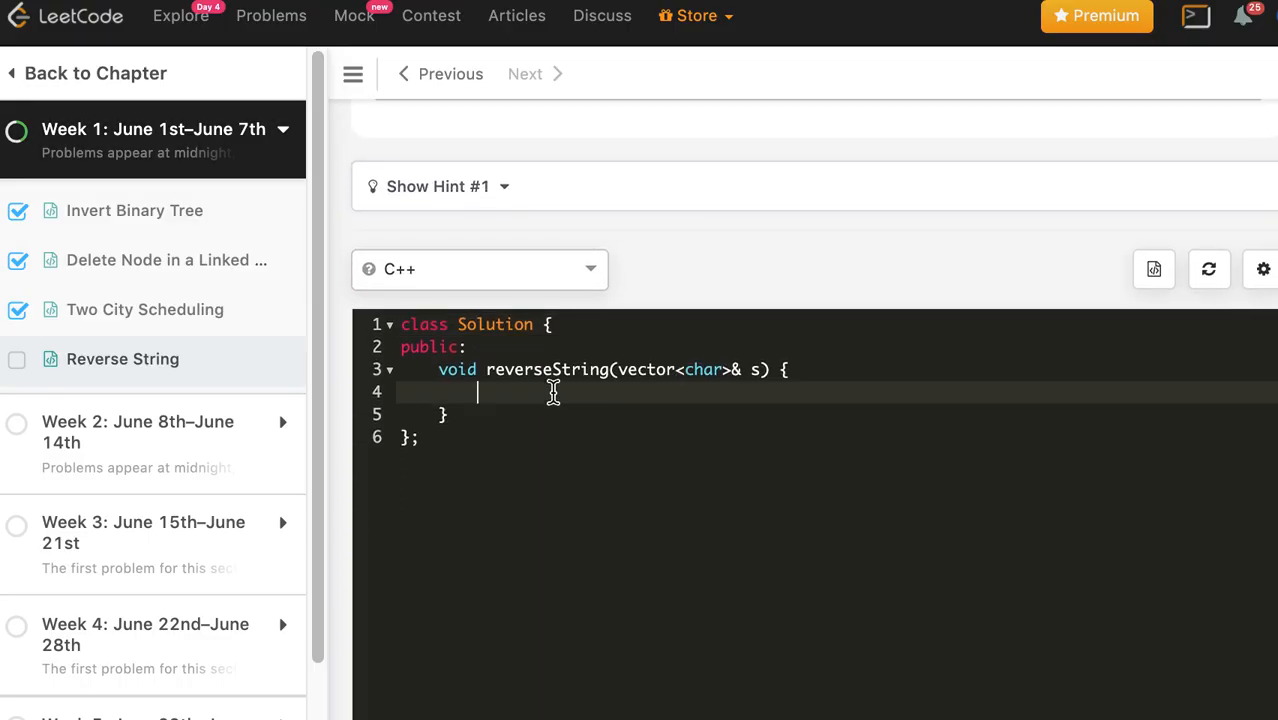
pyautogui.write('int')
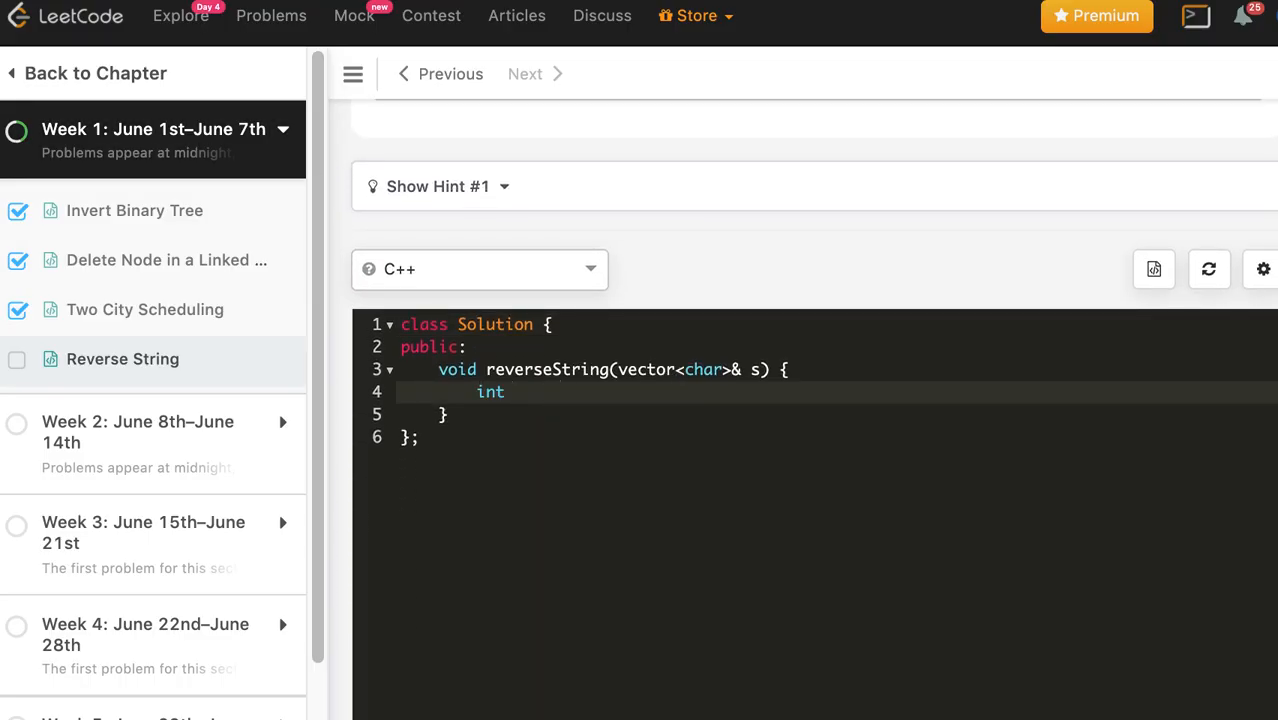
pyautogui.write('left = 0')
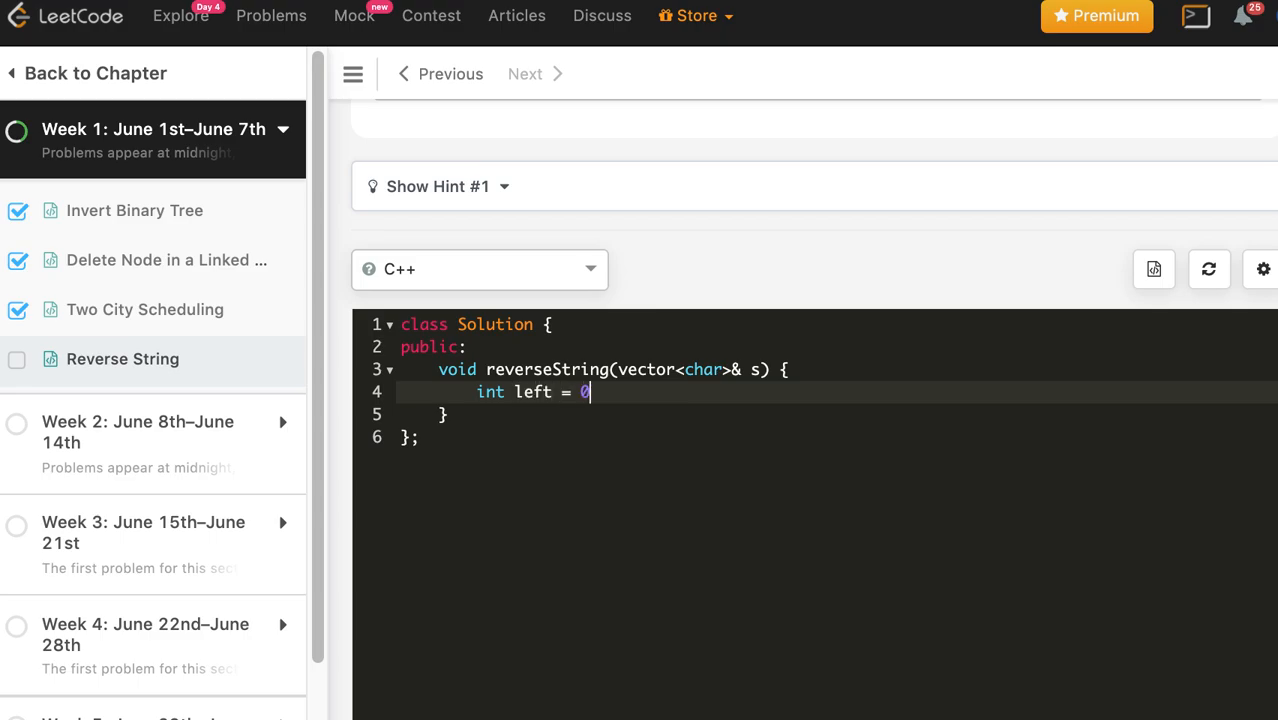
pyautogui.press('enter')
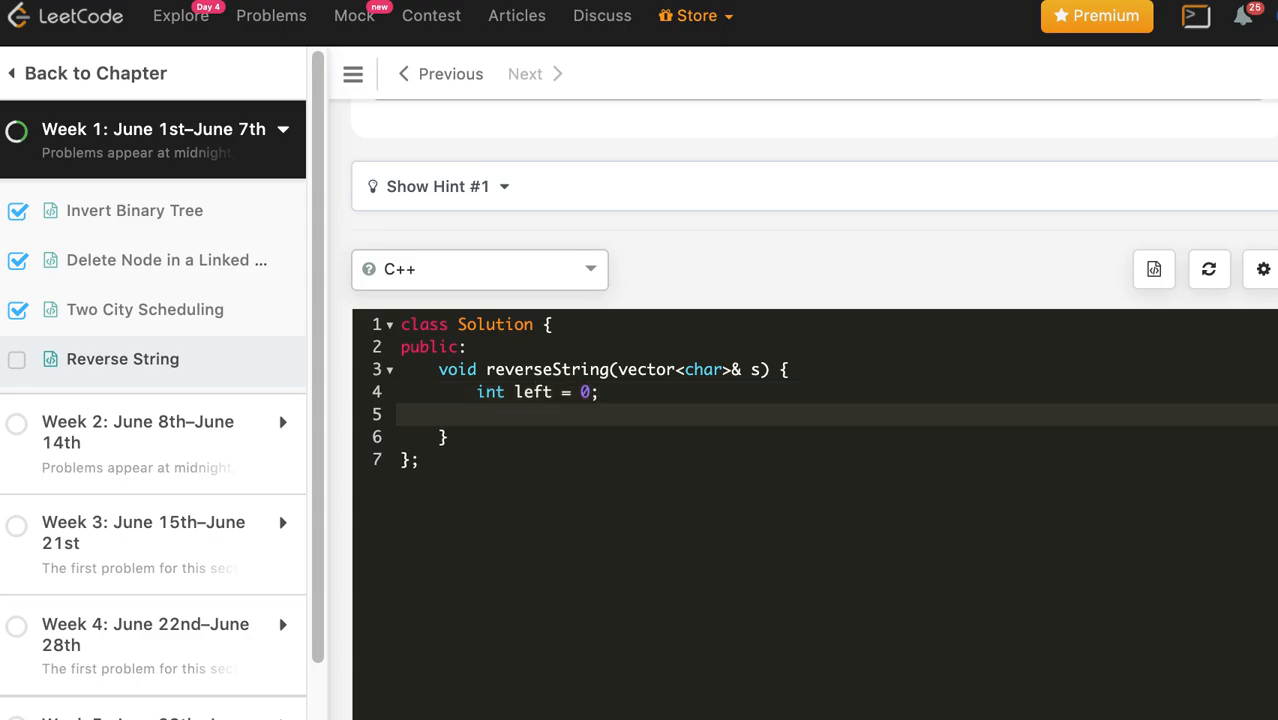
pyautogui.write('int right = s.')
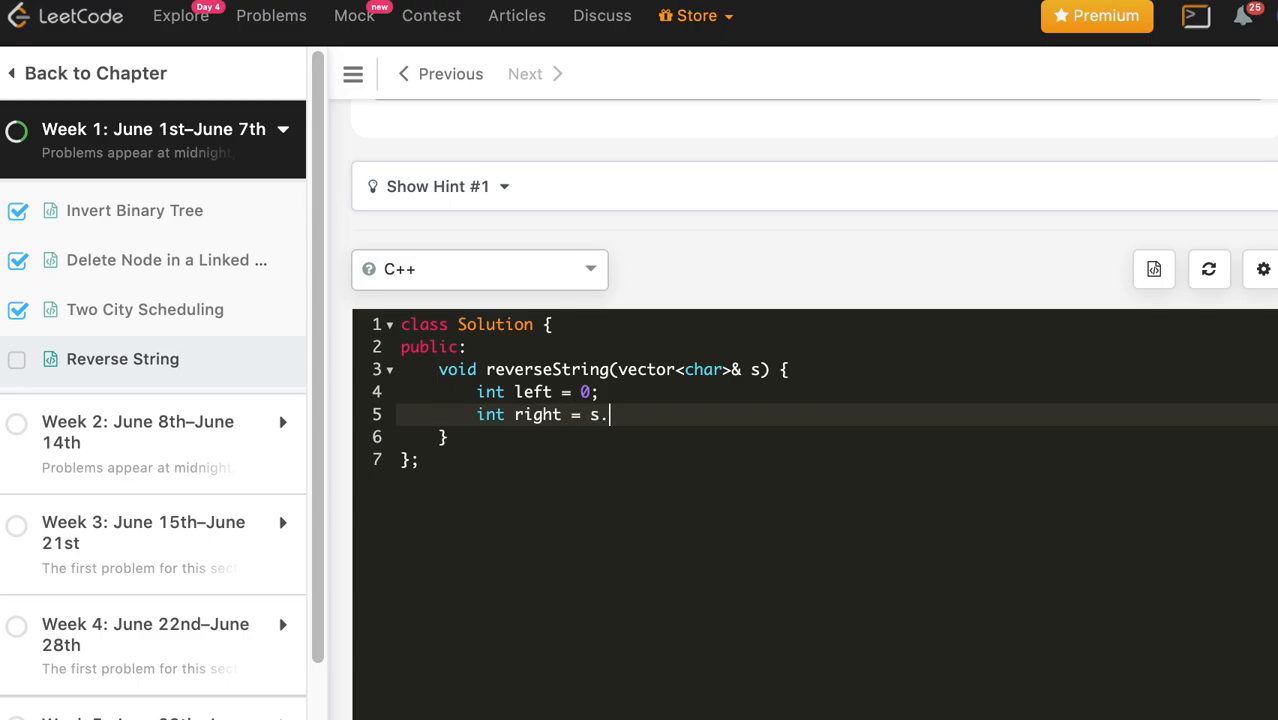
pyautogui.write('size()')
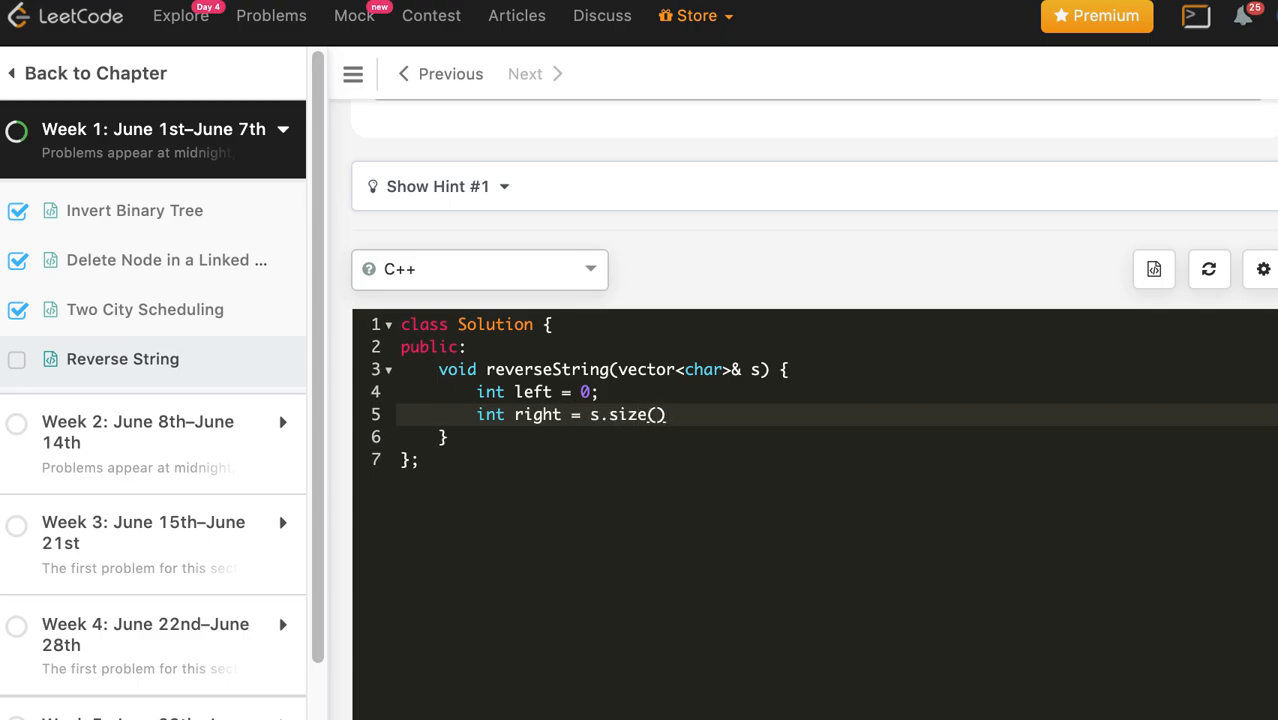
pyautogui.write('- 1;')
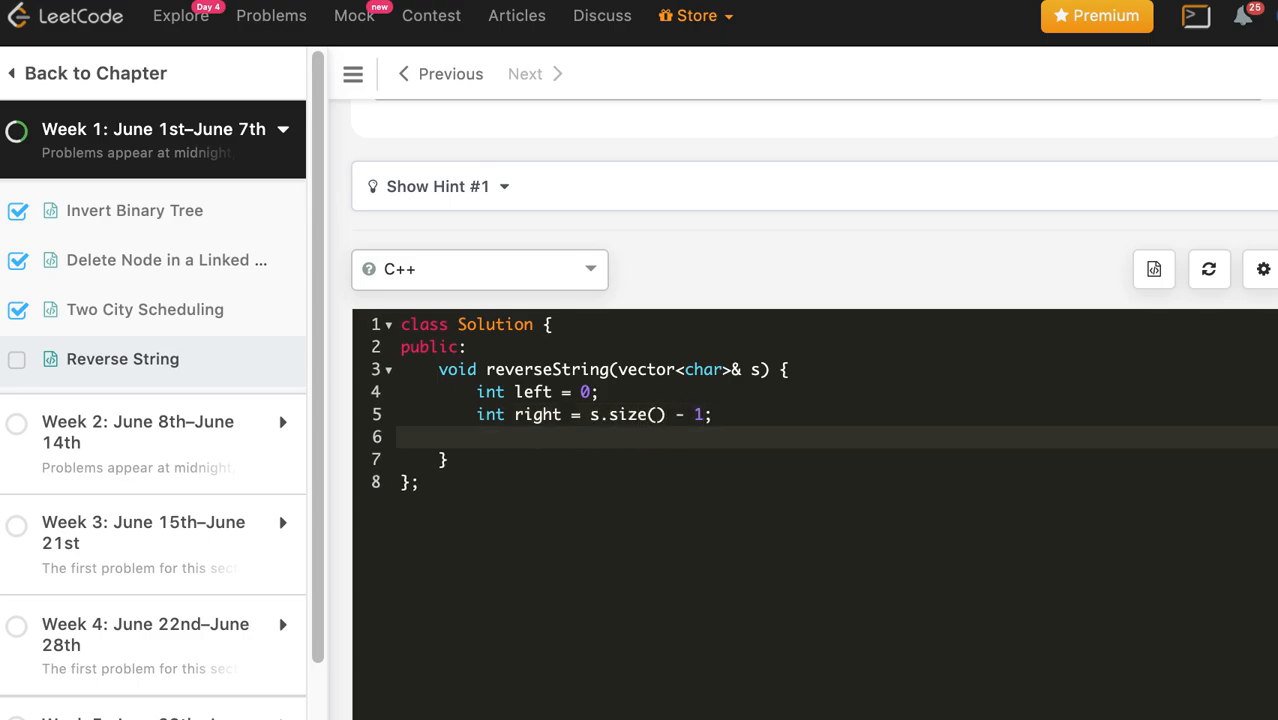
pyautogui.write('while(left <')
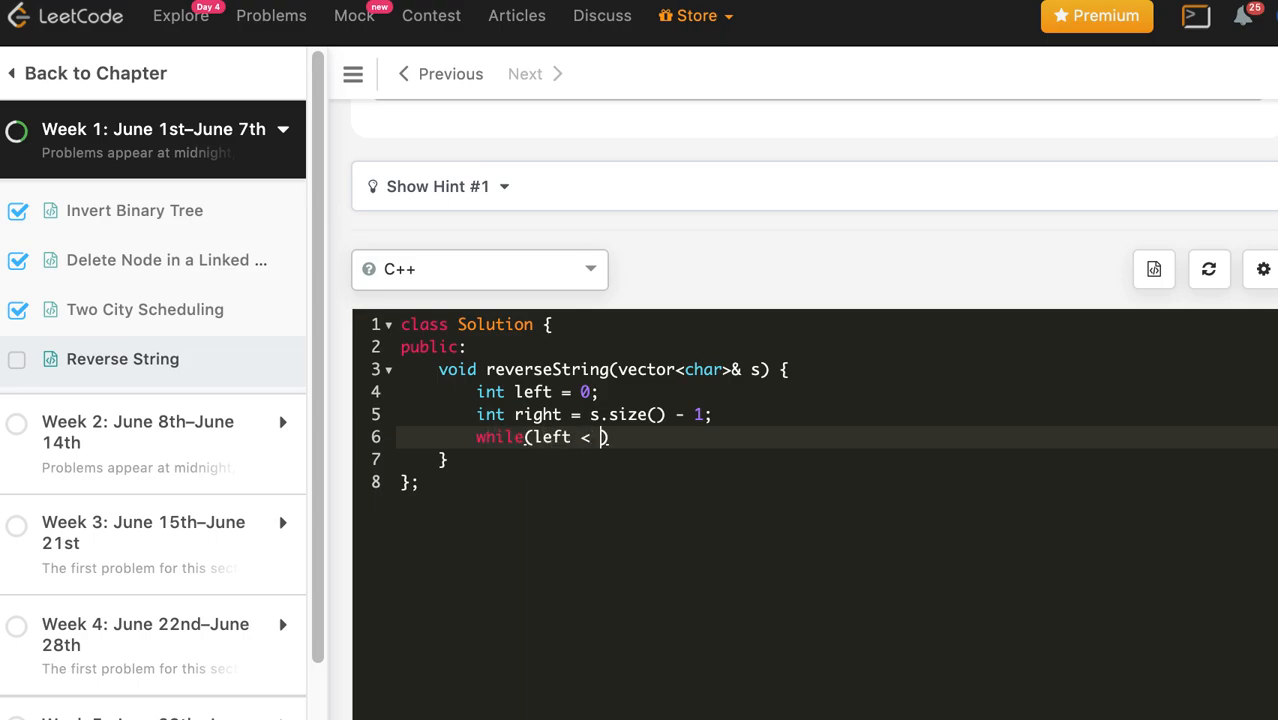
# - Write the while(left < right) loop header and 'char tmp = s[left];' inside it
pyautogui.write('right)')
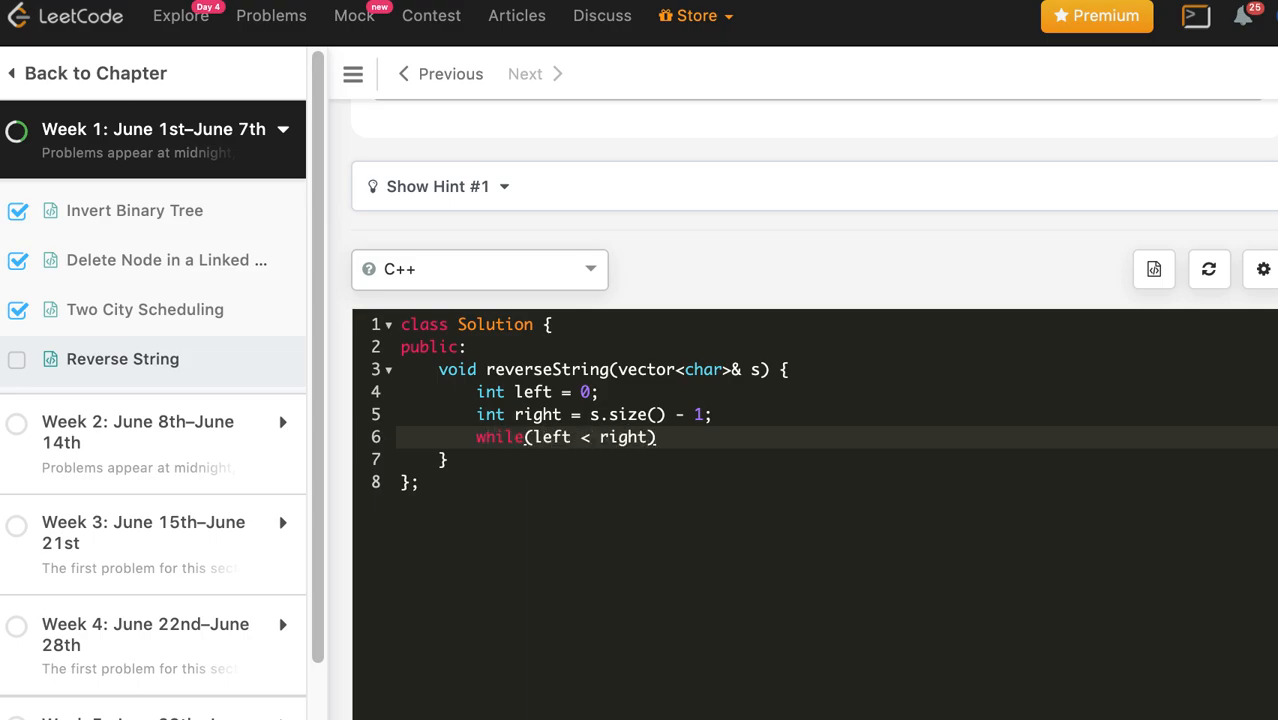
pyautogui.write('{')
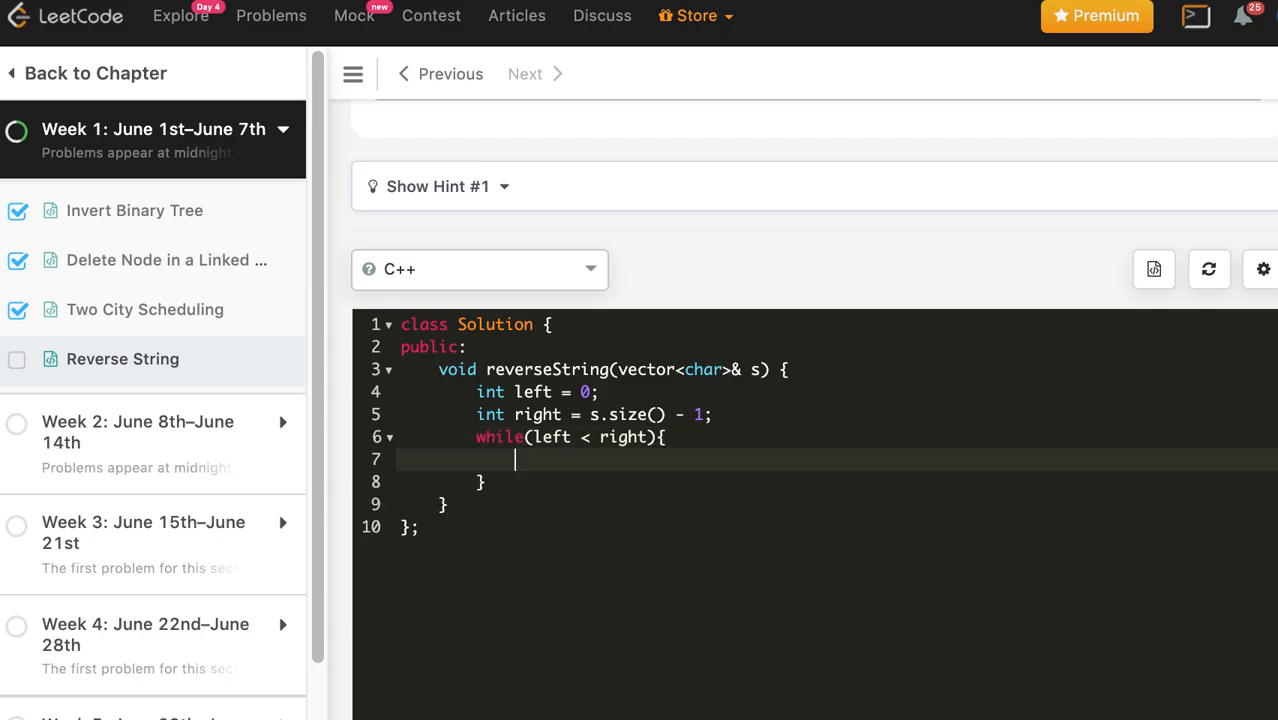
pyautogui.write('char tmp')
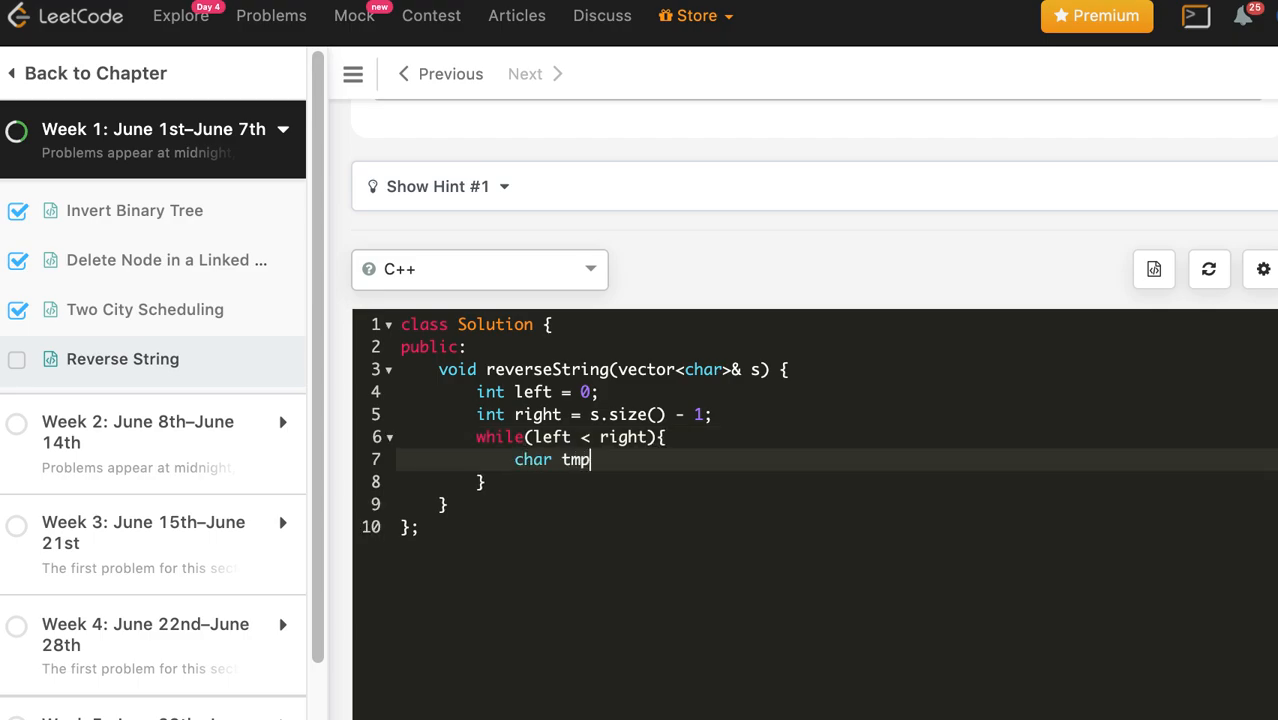
pyautogui.write('= s')
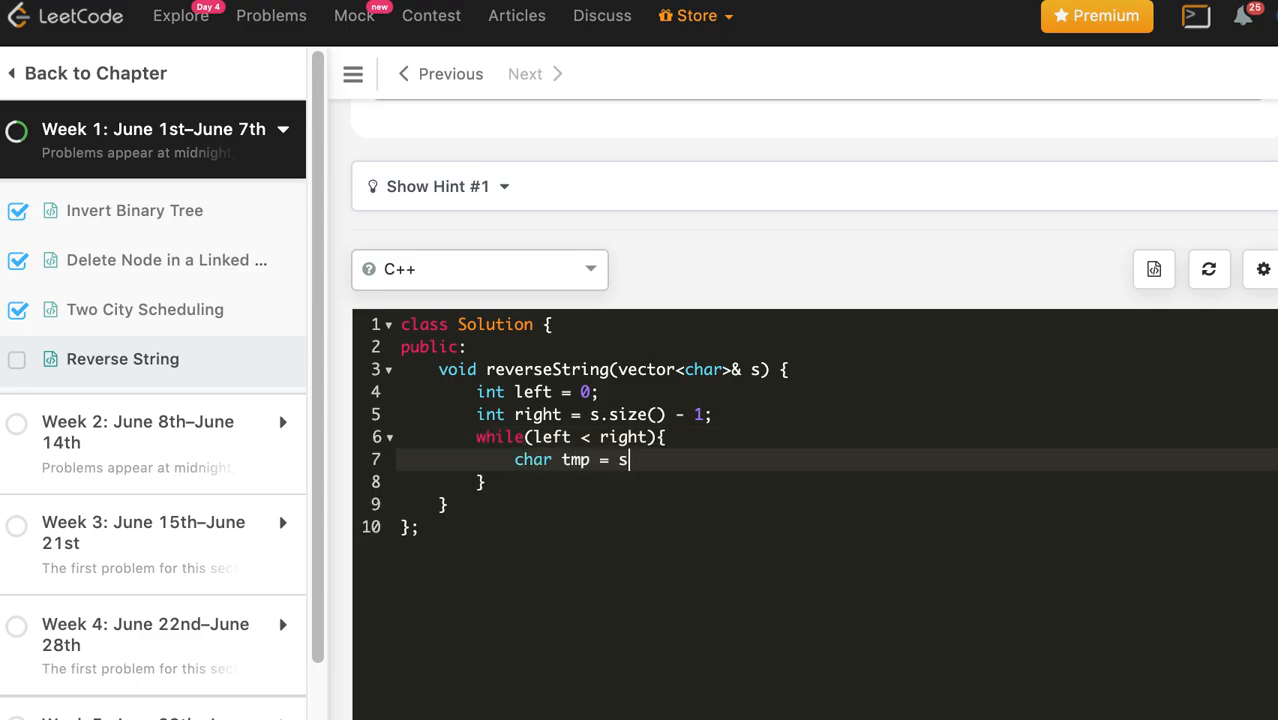
pyautogui.write('[left]')
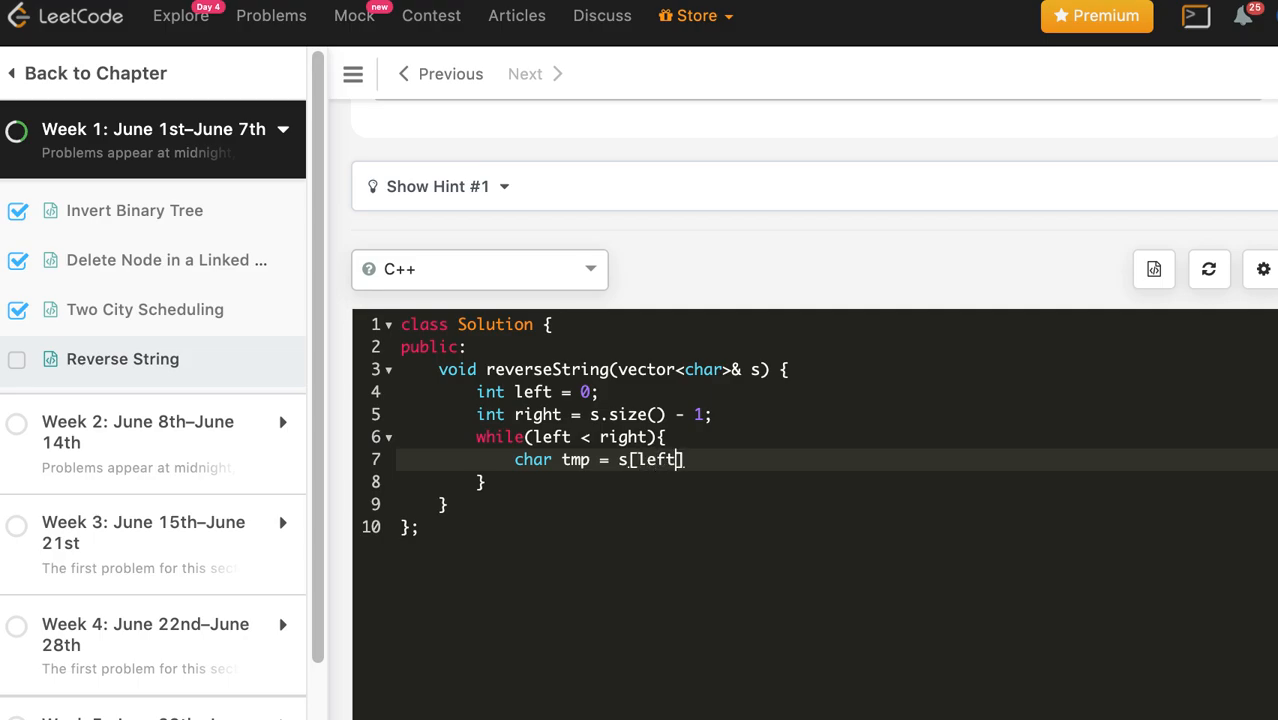
pyautogui.write('];')
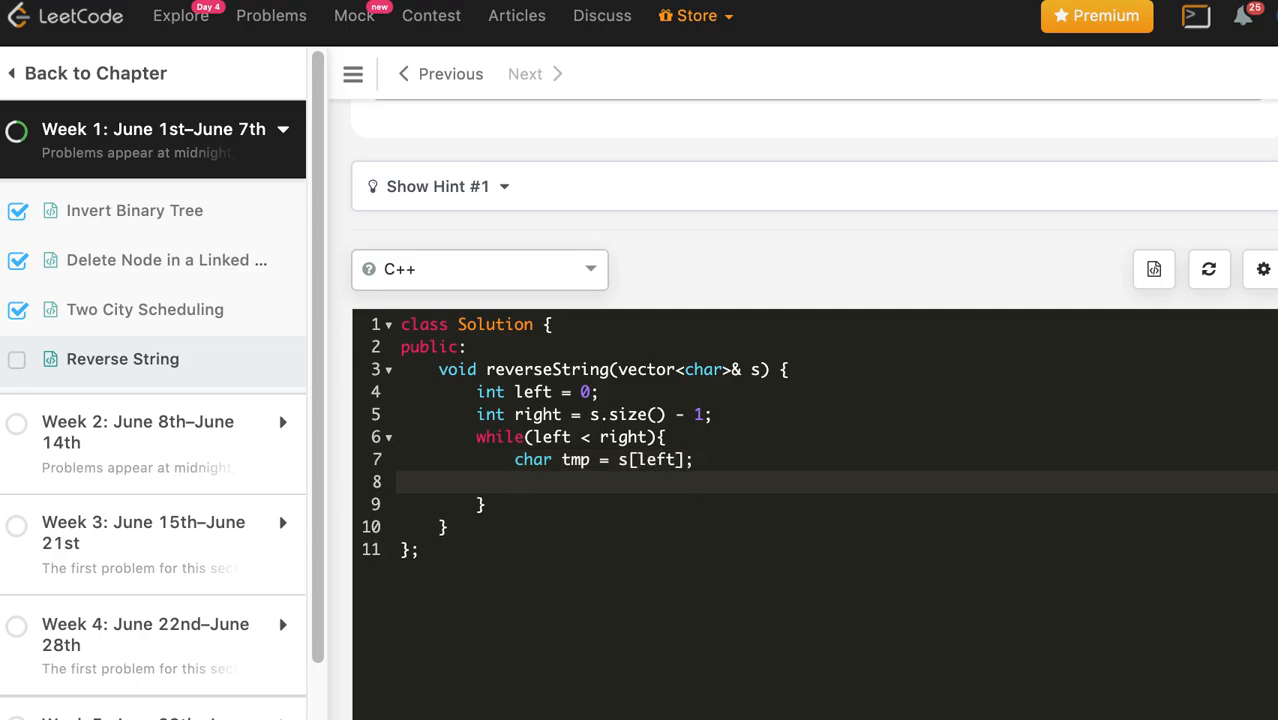
# - Add the line 's[left] = s[right];' copying the right character into the left slot
pyautogui.write('s[]')
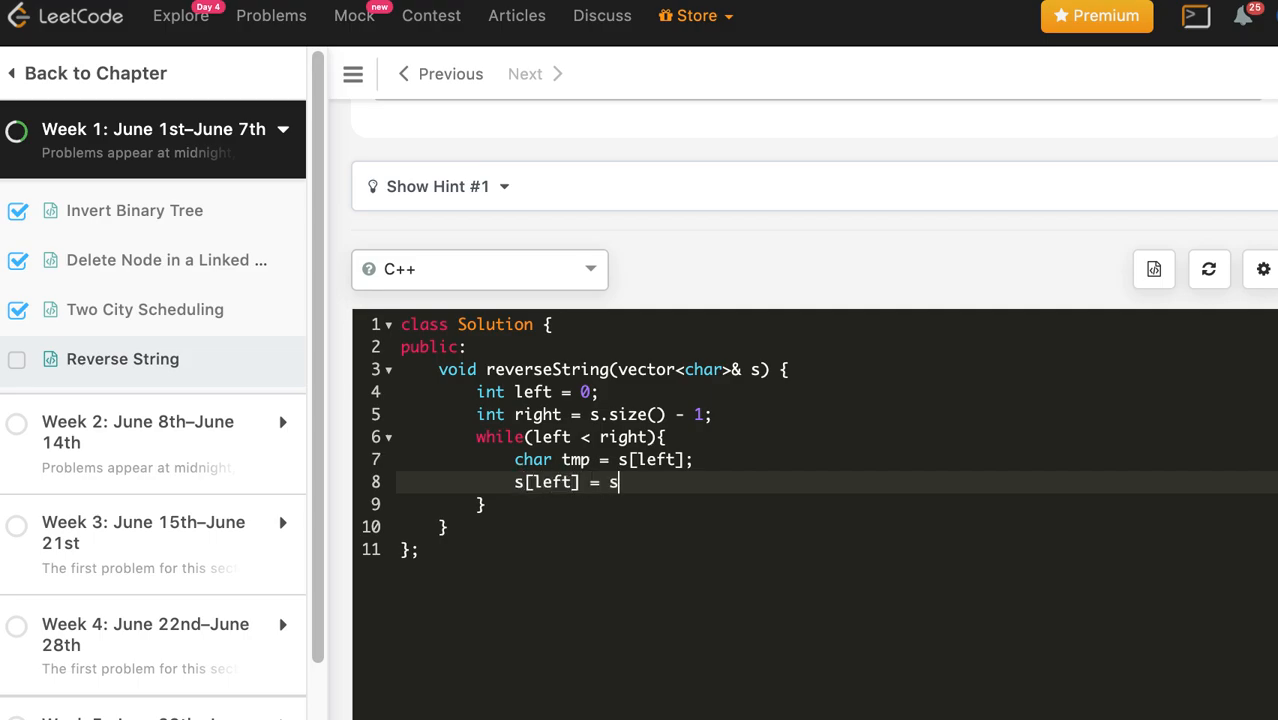
pyautogui.write('[right]')
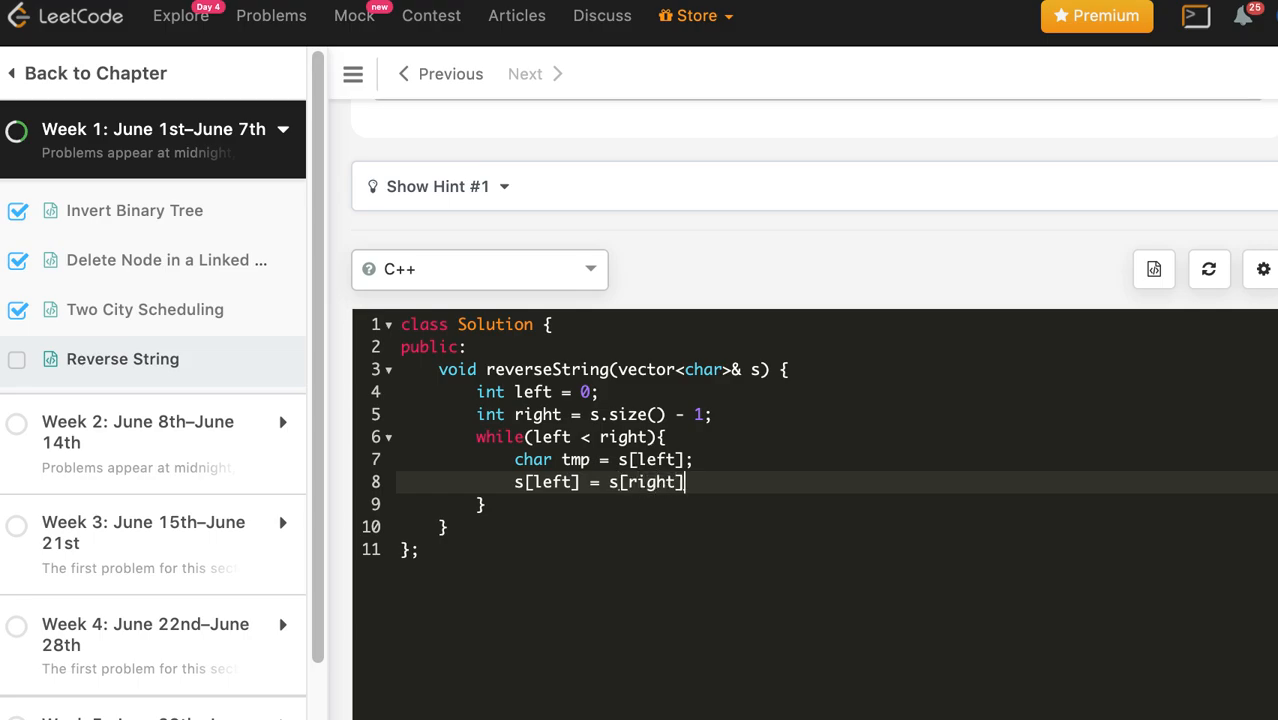
pyautogui.write(';')
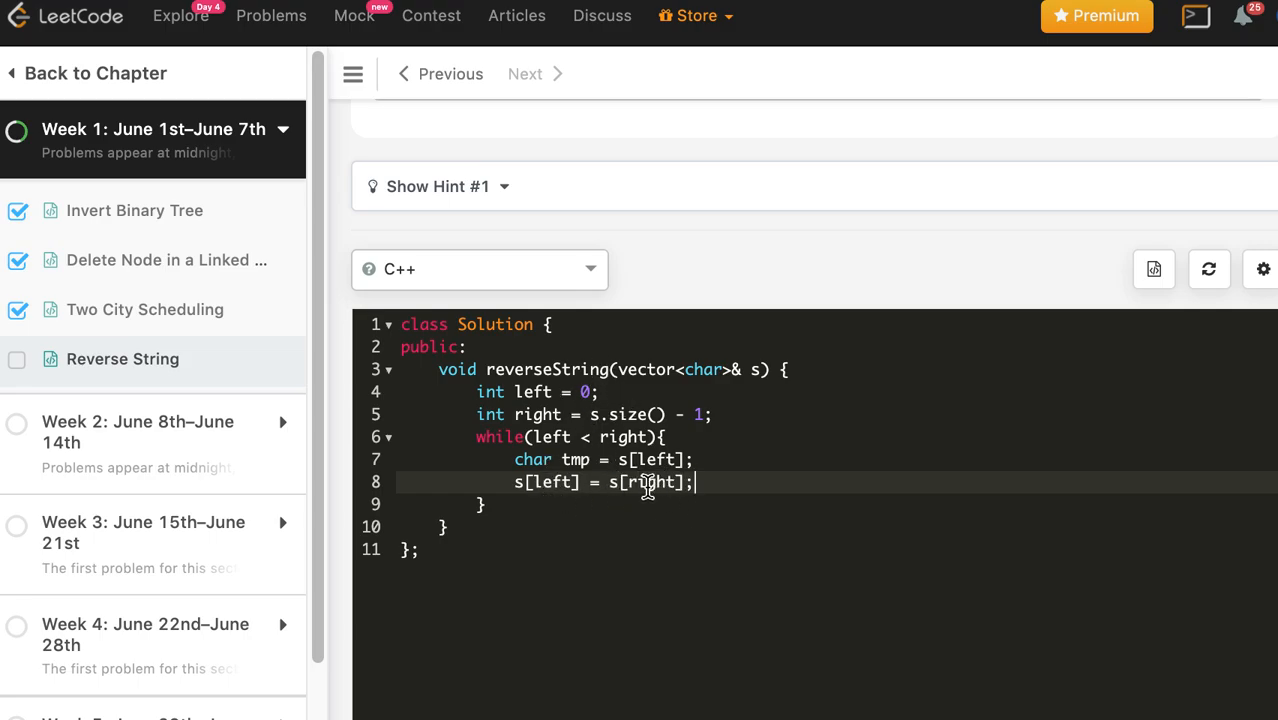
pyautogui.moveTo(656, 482)
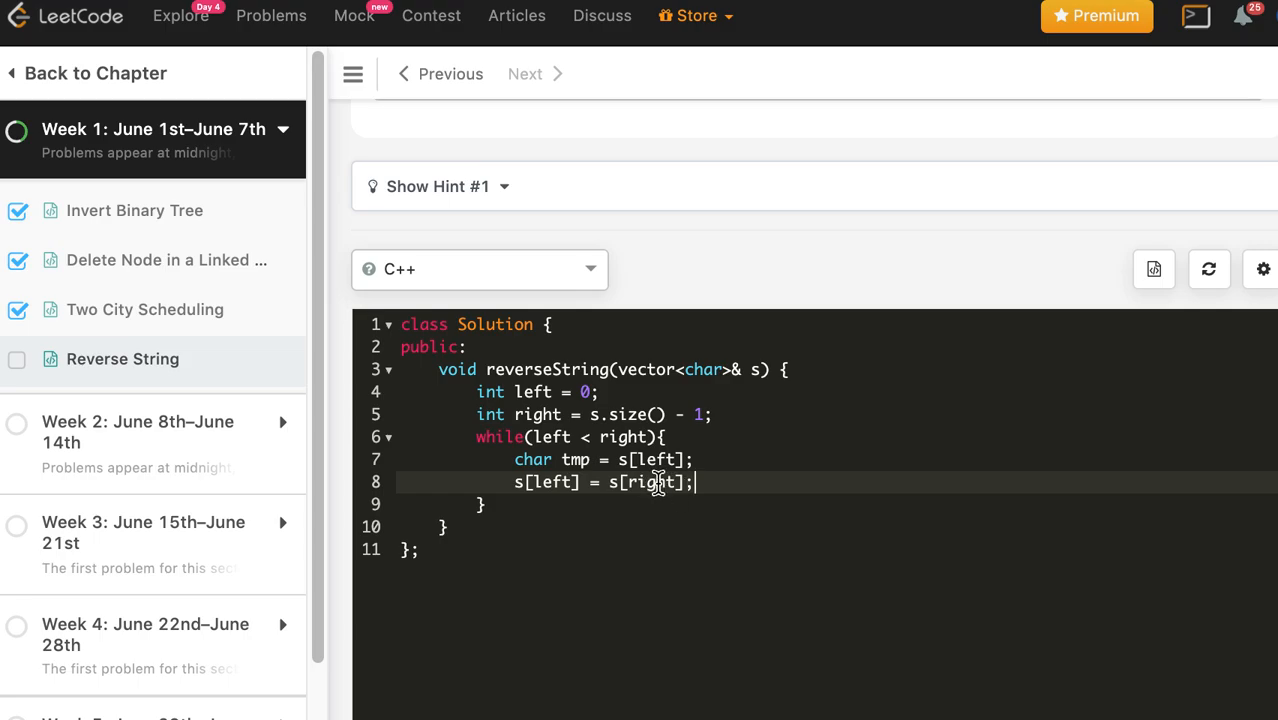
pyautogui.moveTo(636, 460)
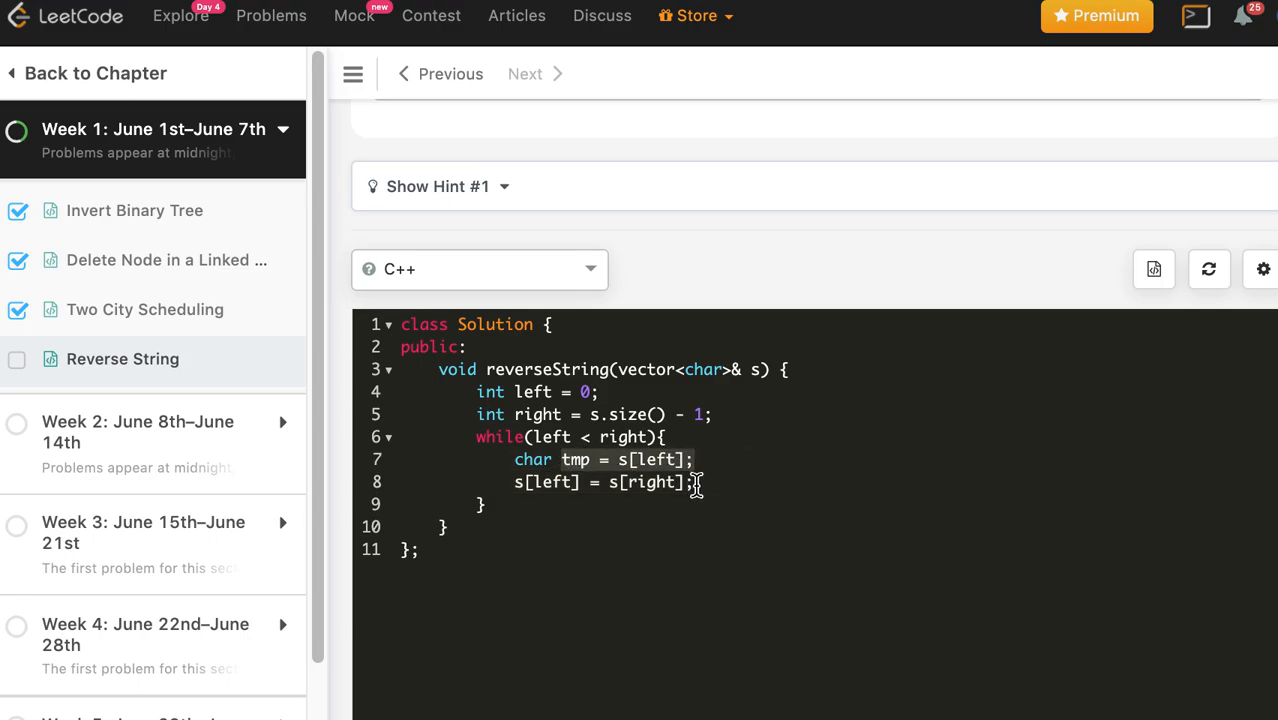
# - Add 's[right--] = tmp;' and change the previous line to s[left++] so both pointers advance
pyautogui.write('s[]')
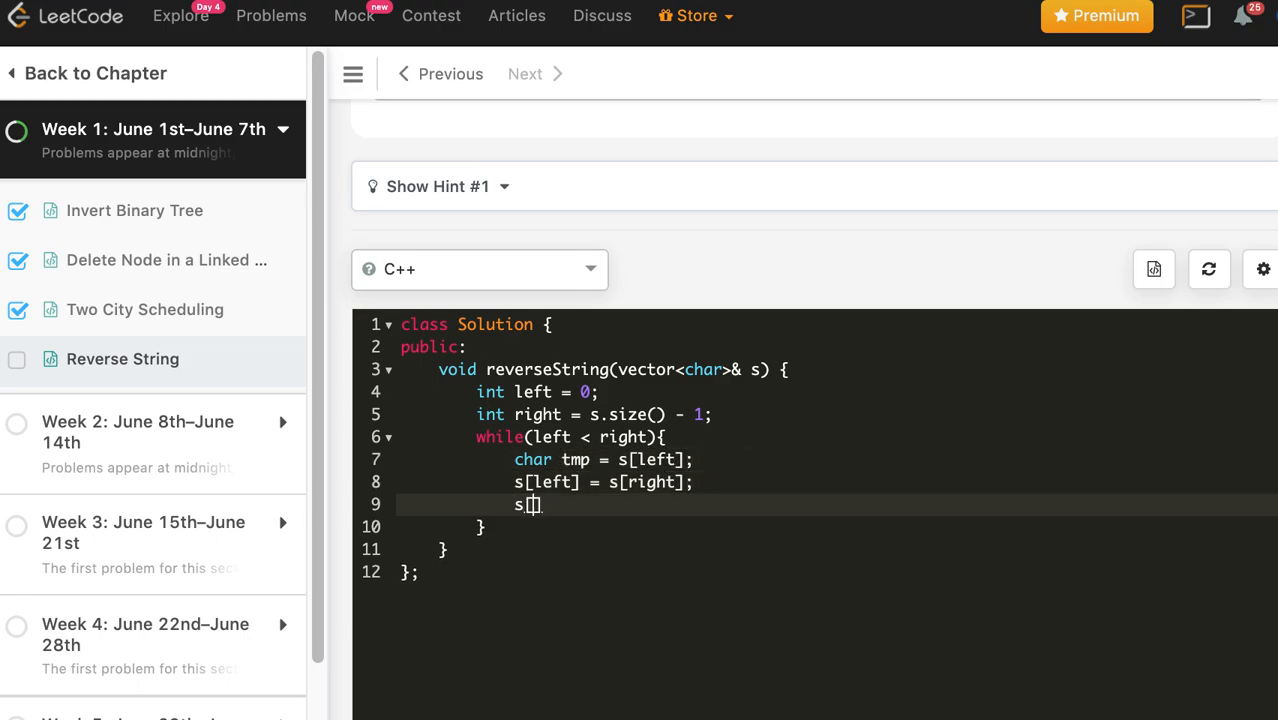
pyautogui.write('right]')
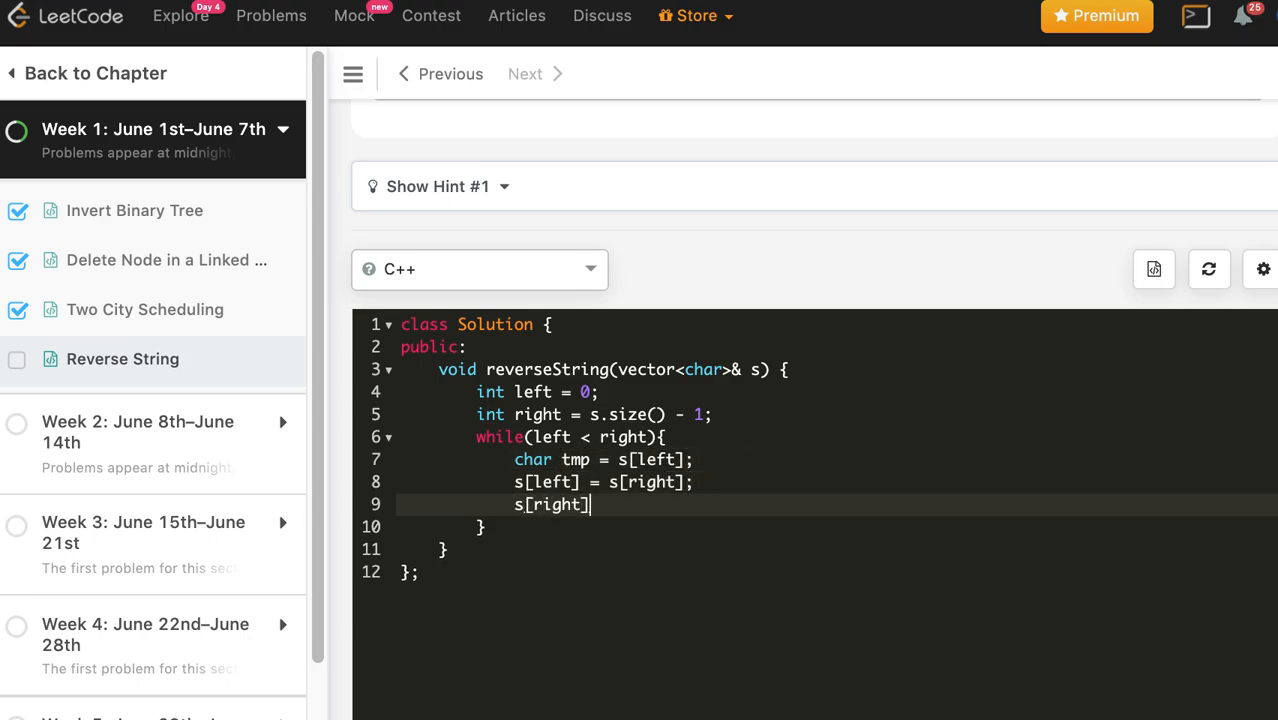
pyautogui.write('= tmp')
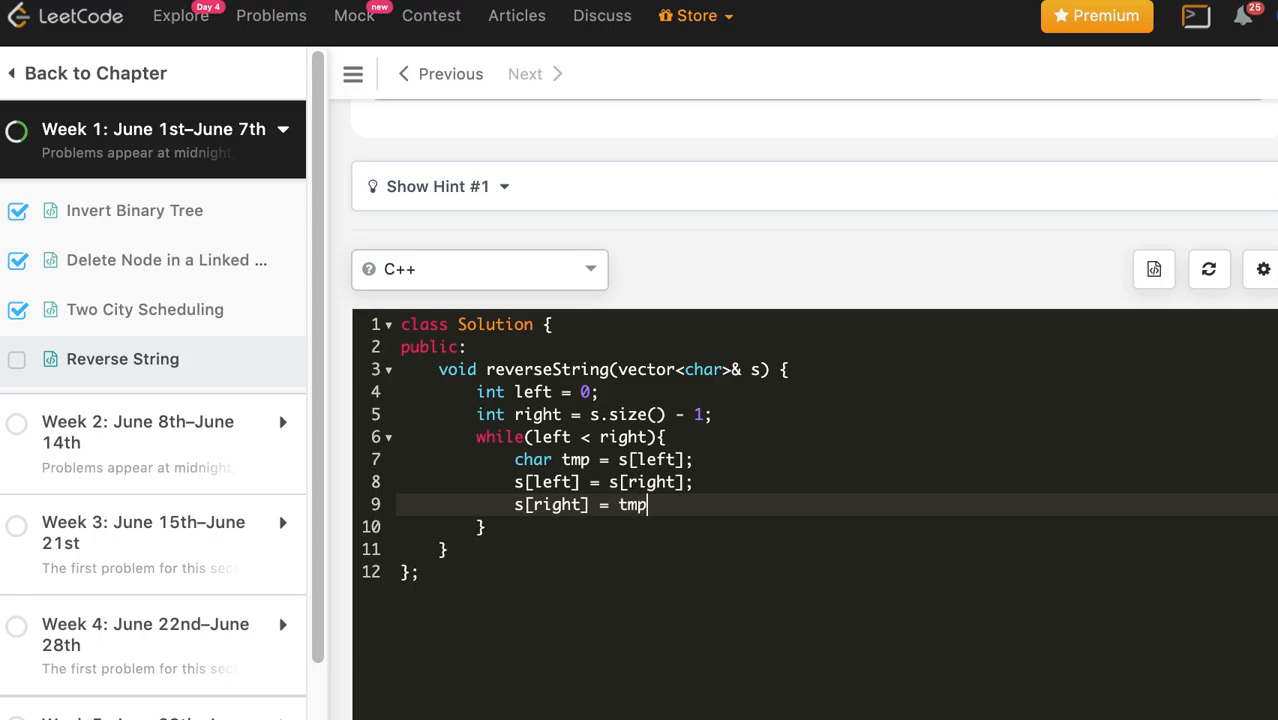
pyautogui.write(';')
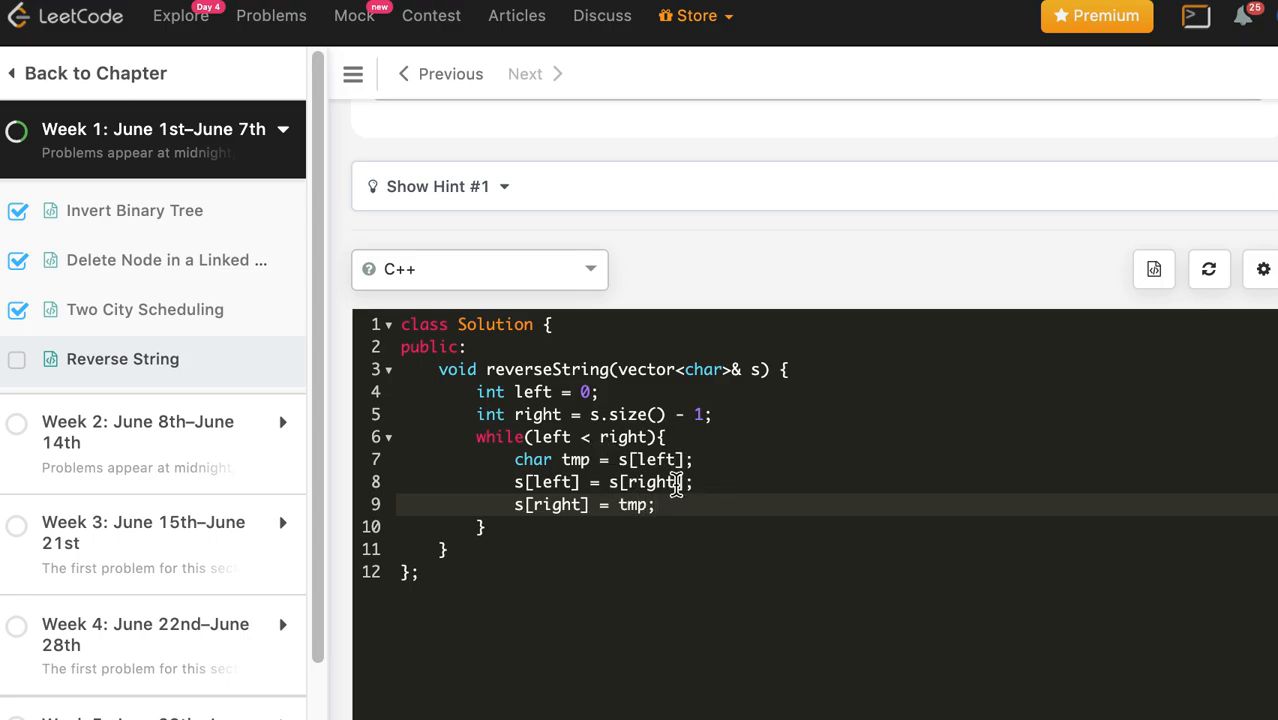
pyautogui.write('++')
pyautogui.write('--')
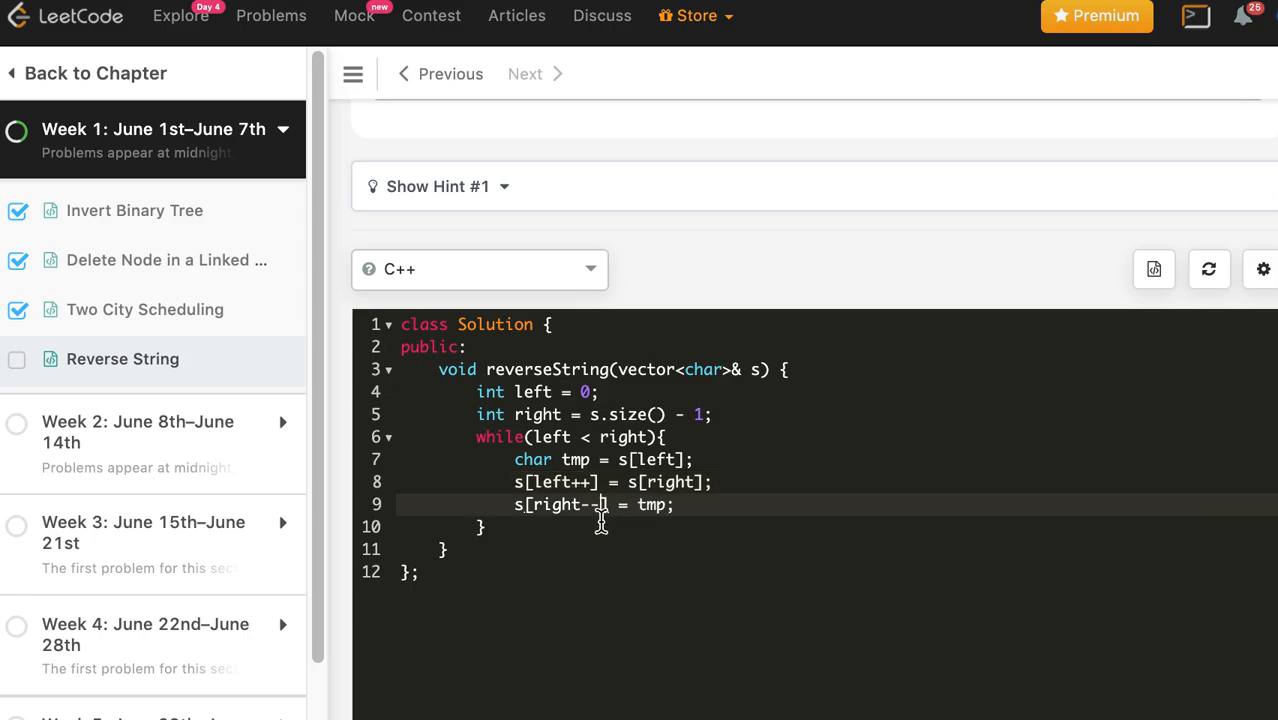
# - Run and submit the C++ solution, then view the accepted result: 478/478 tests in 52 ms
pyautogui.scroll(-3)
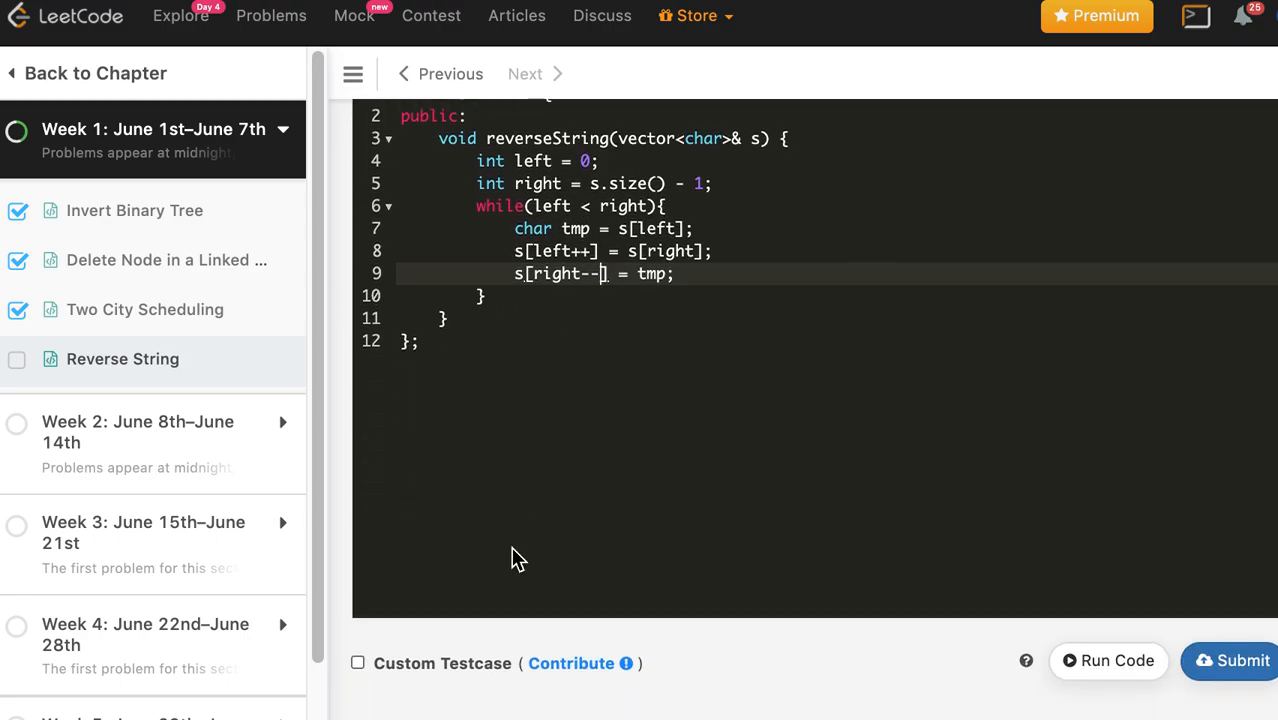
pyautogui.moveTo(748, 162)
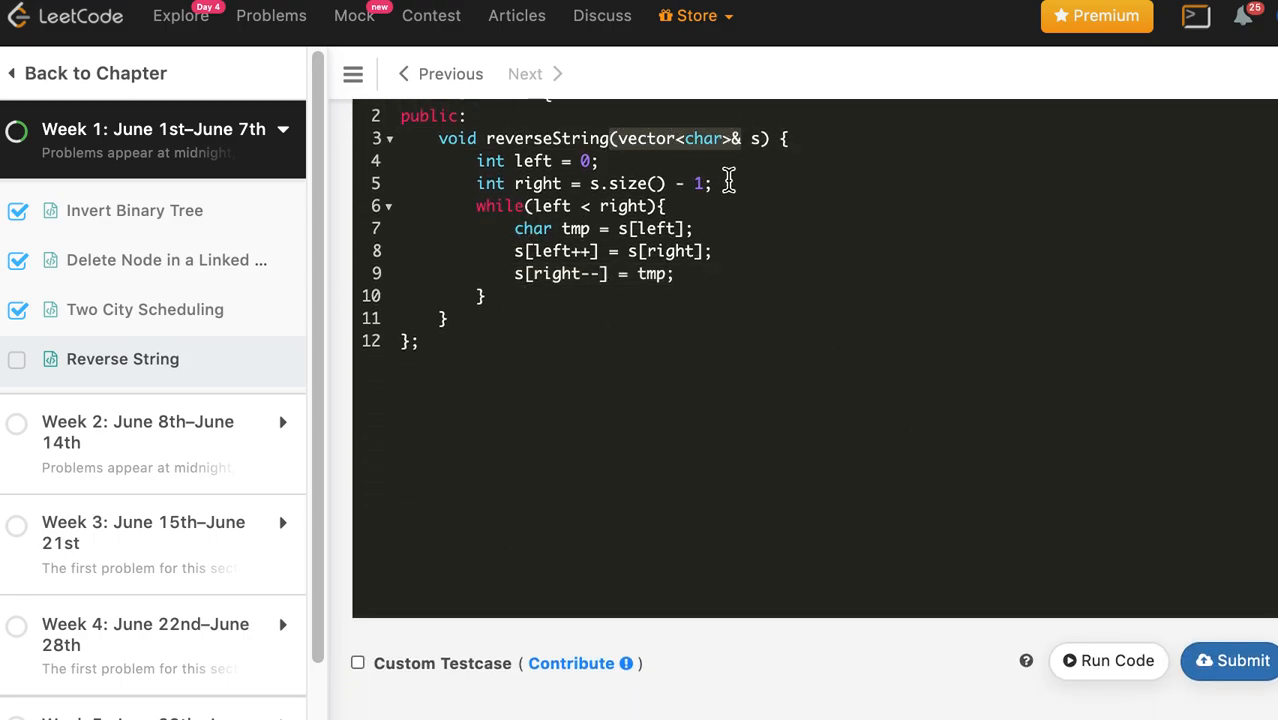
pyautogui.moveTo(732, 170)
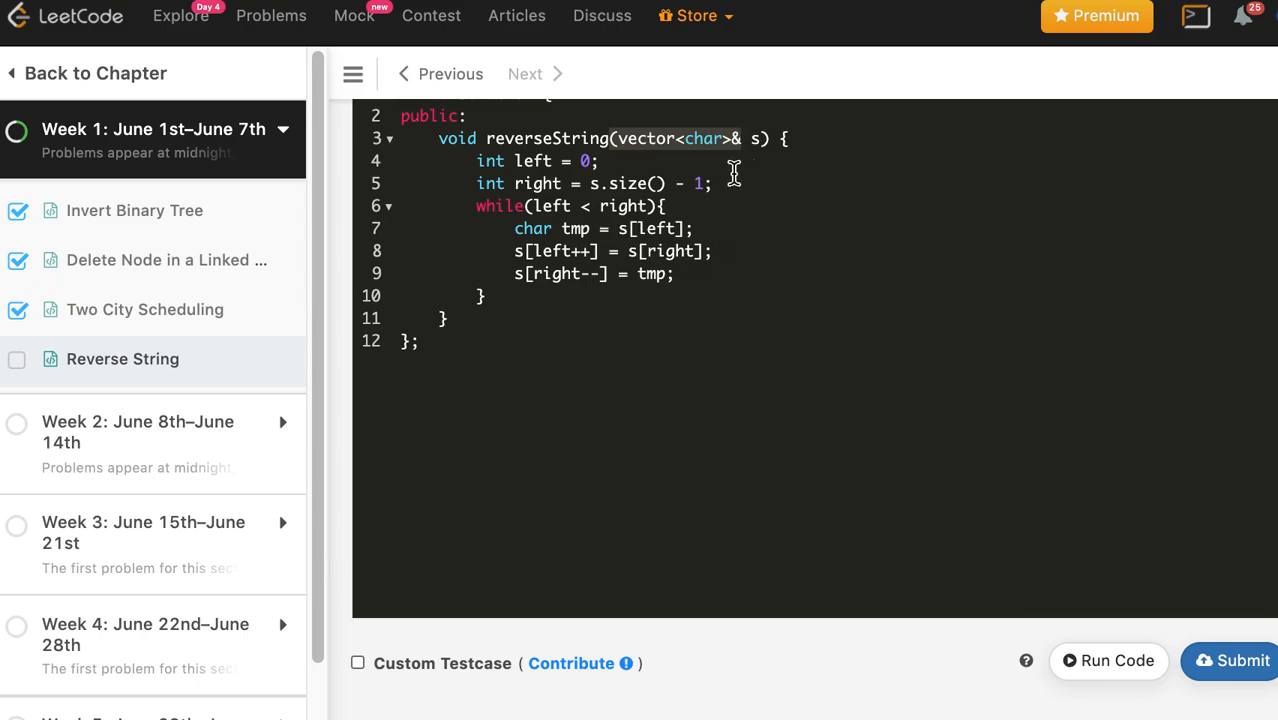
pyautogui.moveTo(756, 260)
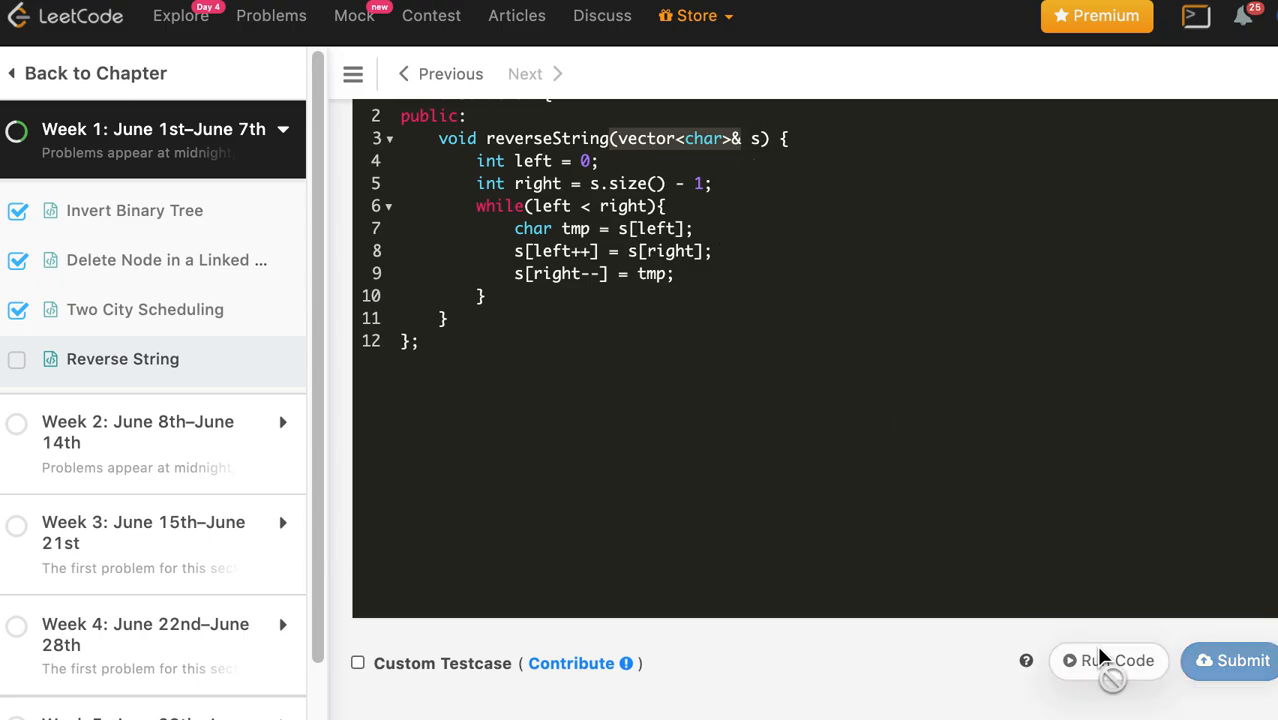
pyautogui.click(1108, 660)
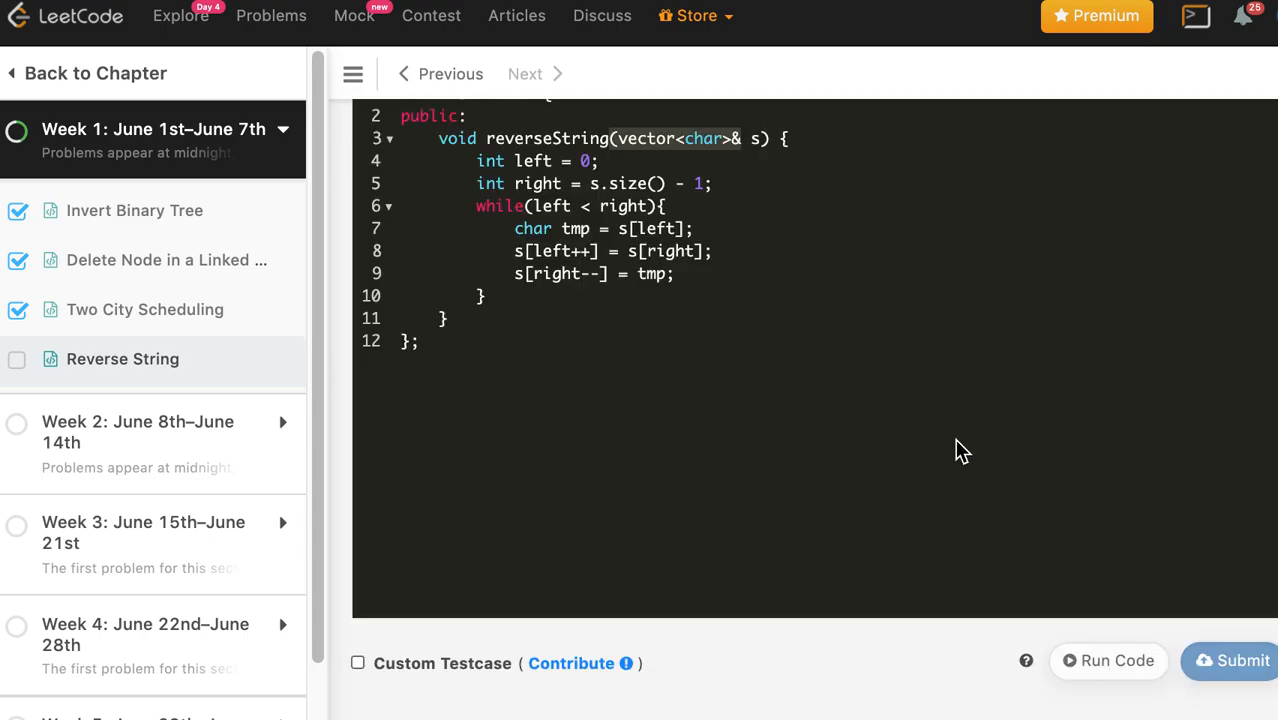
pyautogui.click(1244, 660)
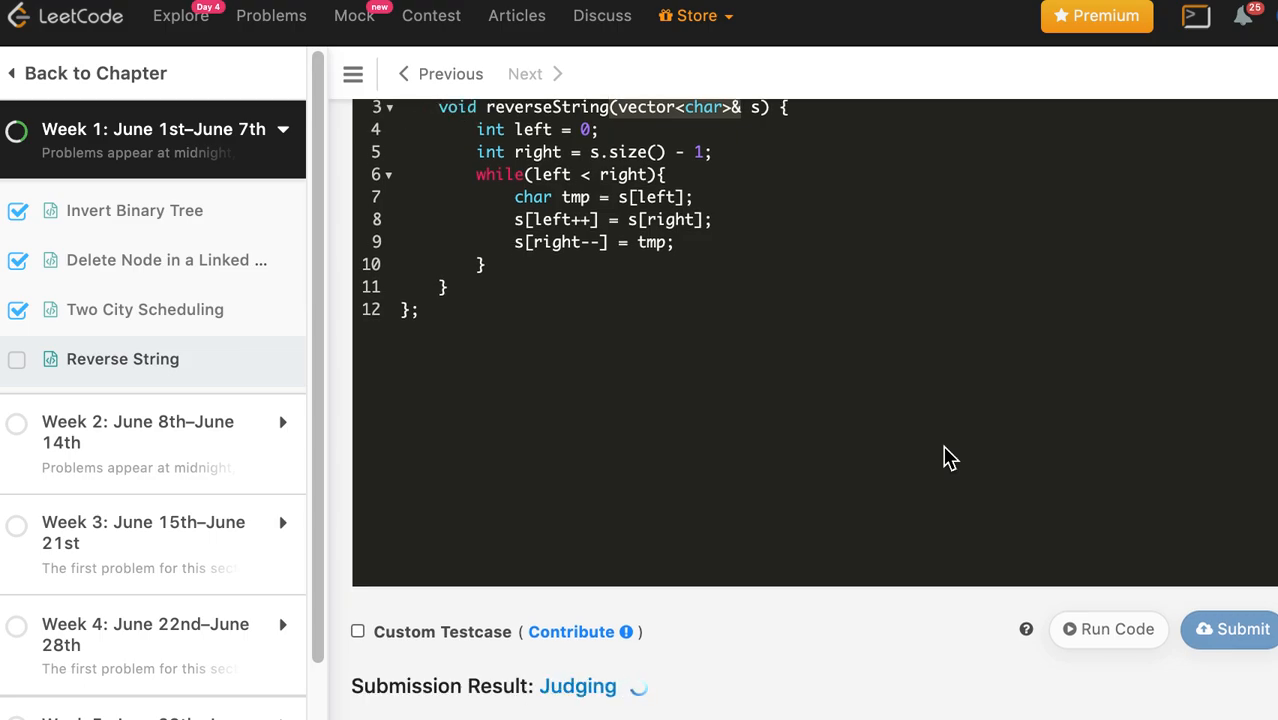
pyautogui.click(1238, 628)
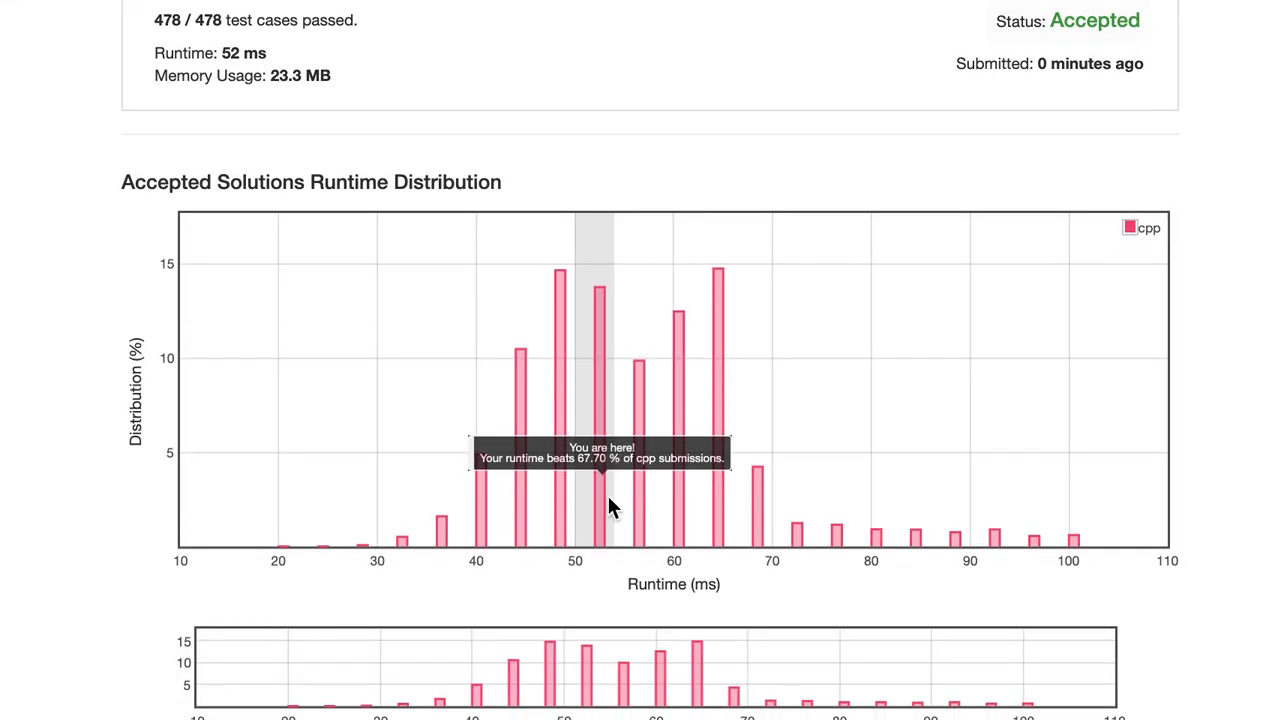
pyautogui.scroll(-3)
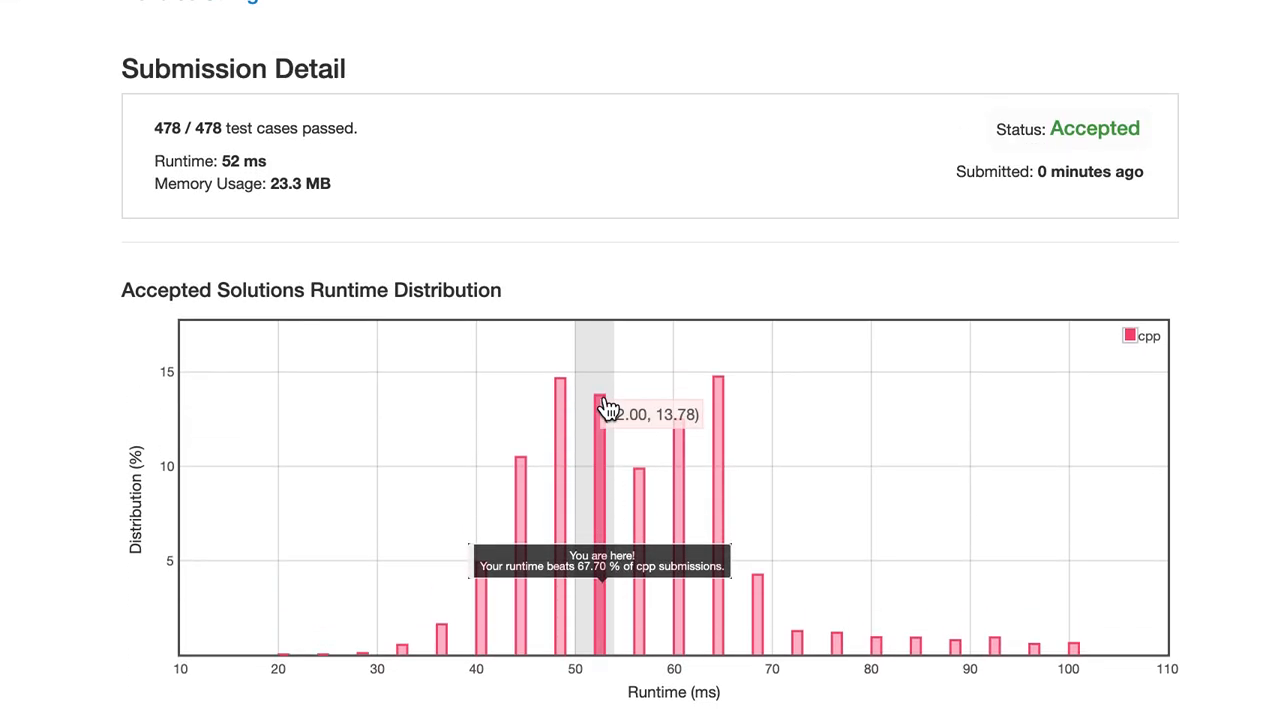
pyautogui.moveTo(588, 486)
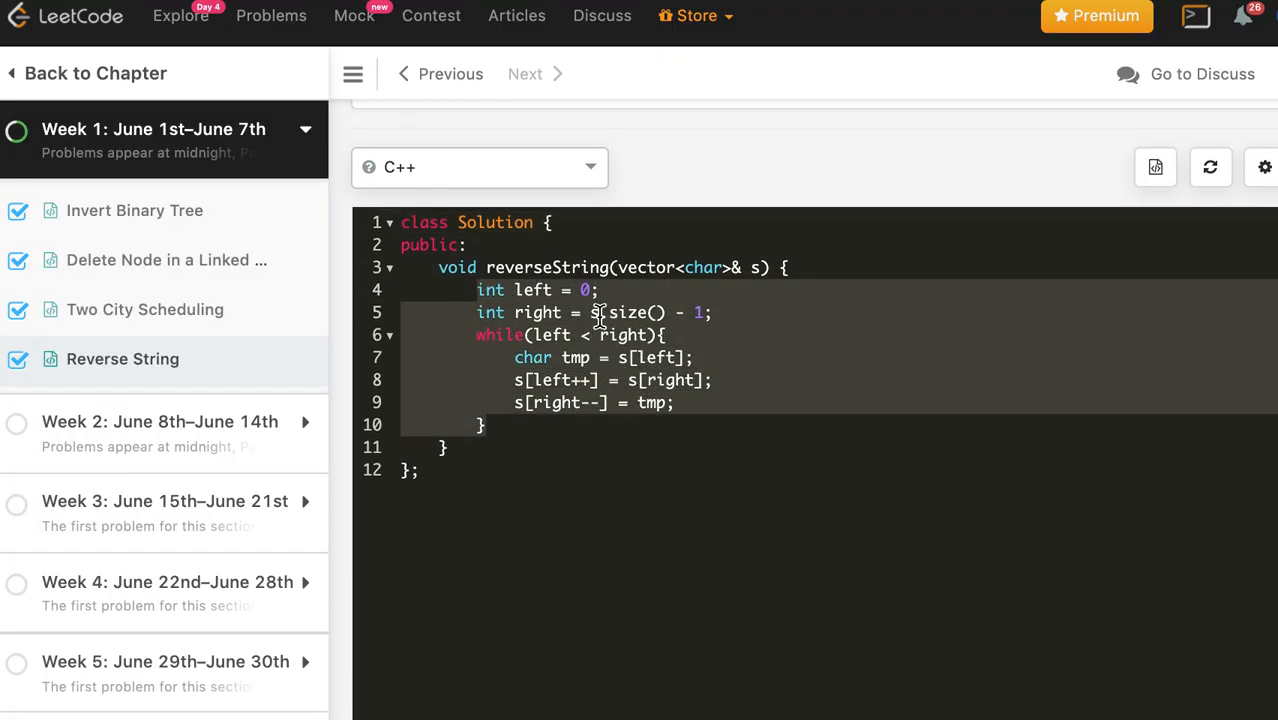
# - Switch the language to Java with s.length, run the sample test, and submit the solution
pyautogui.click(480, 168)
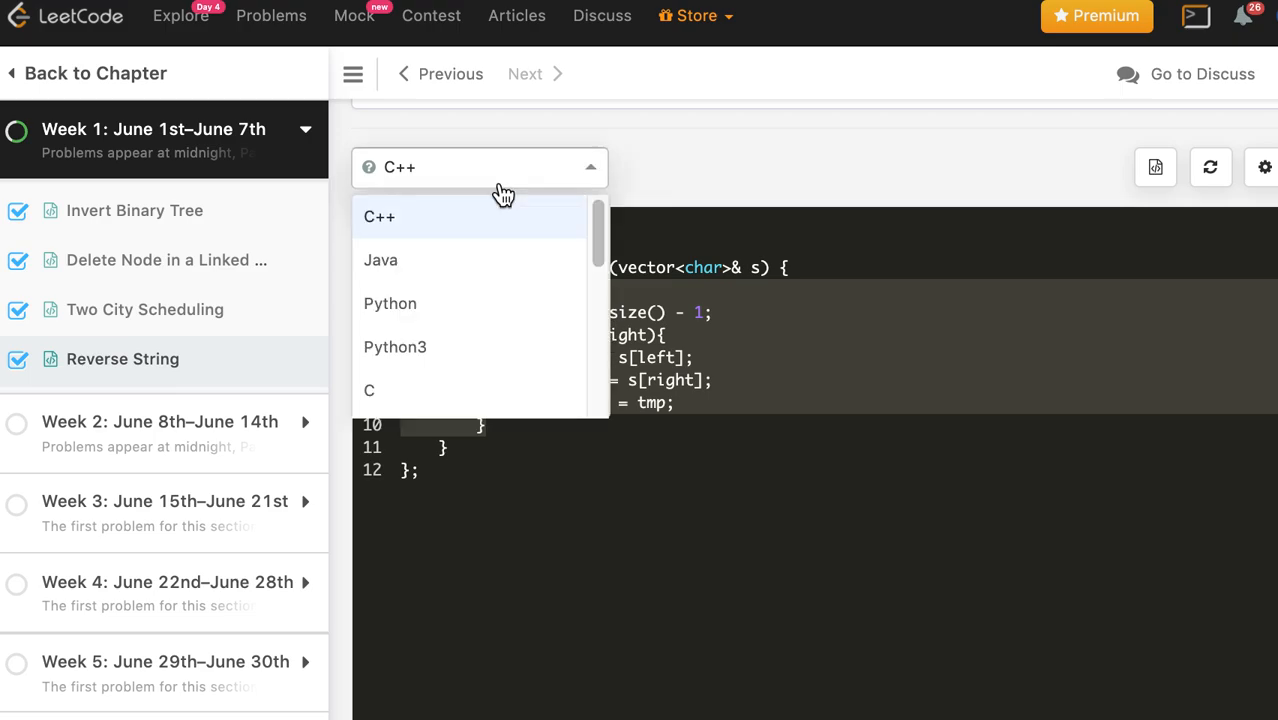
pyautogui.click(380, 260)
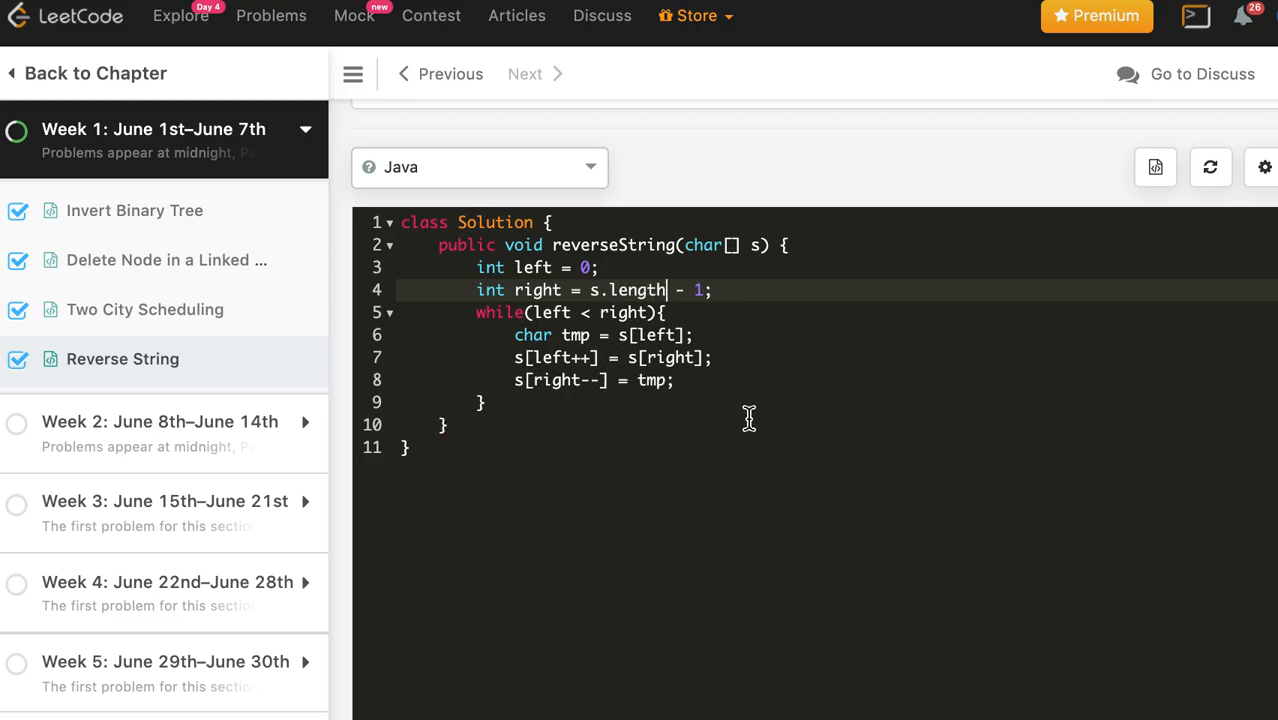
pyautogui.scroll(-3)
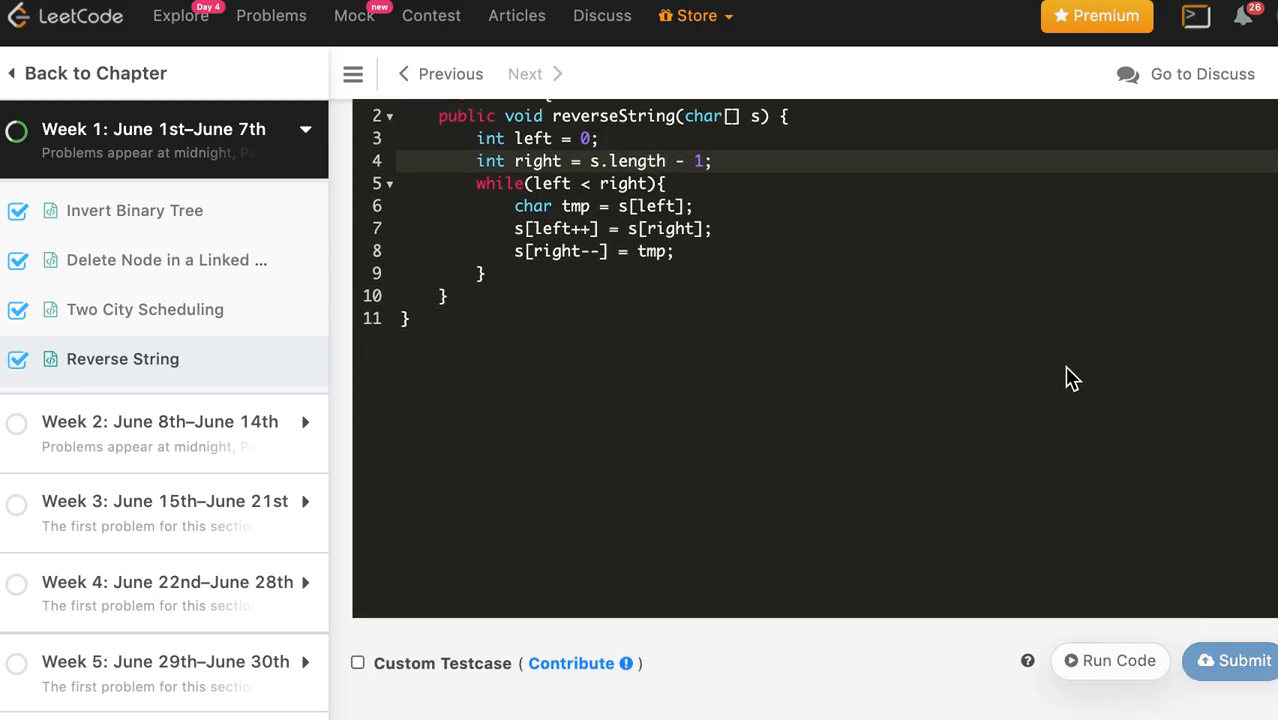
pyautogui.click(1108, 660)
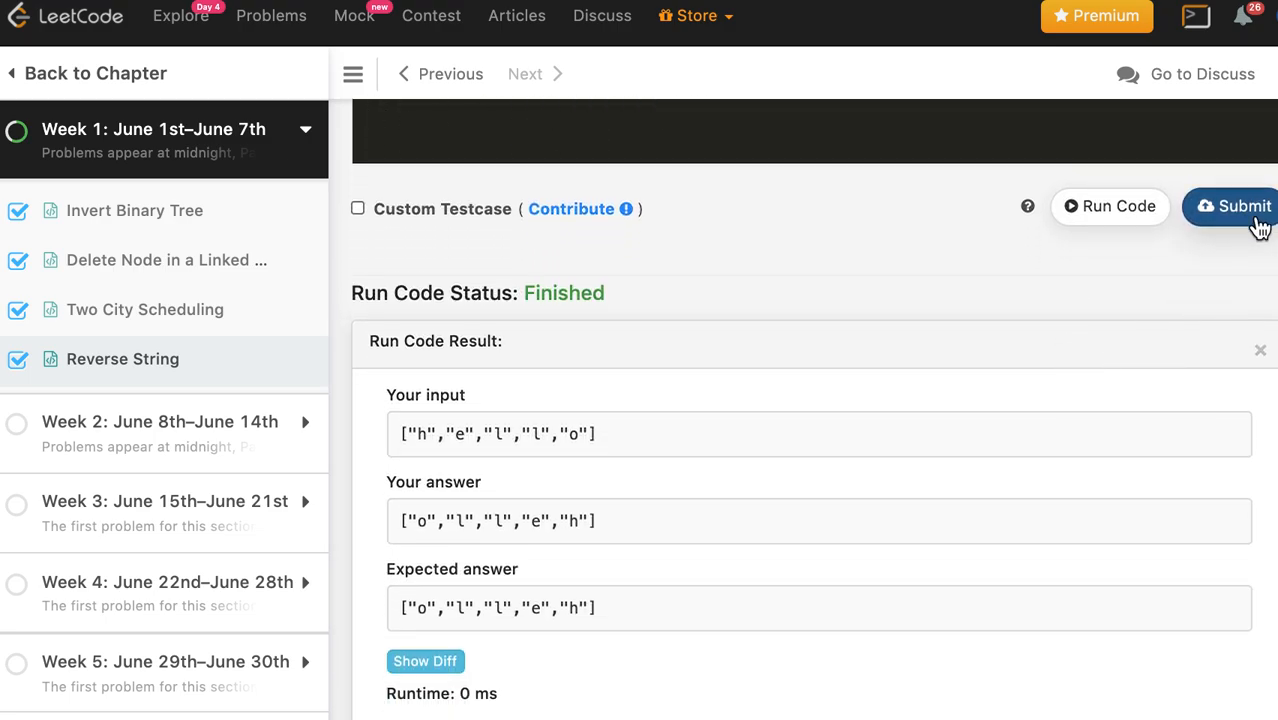
pyautogui.click(1244, 206)
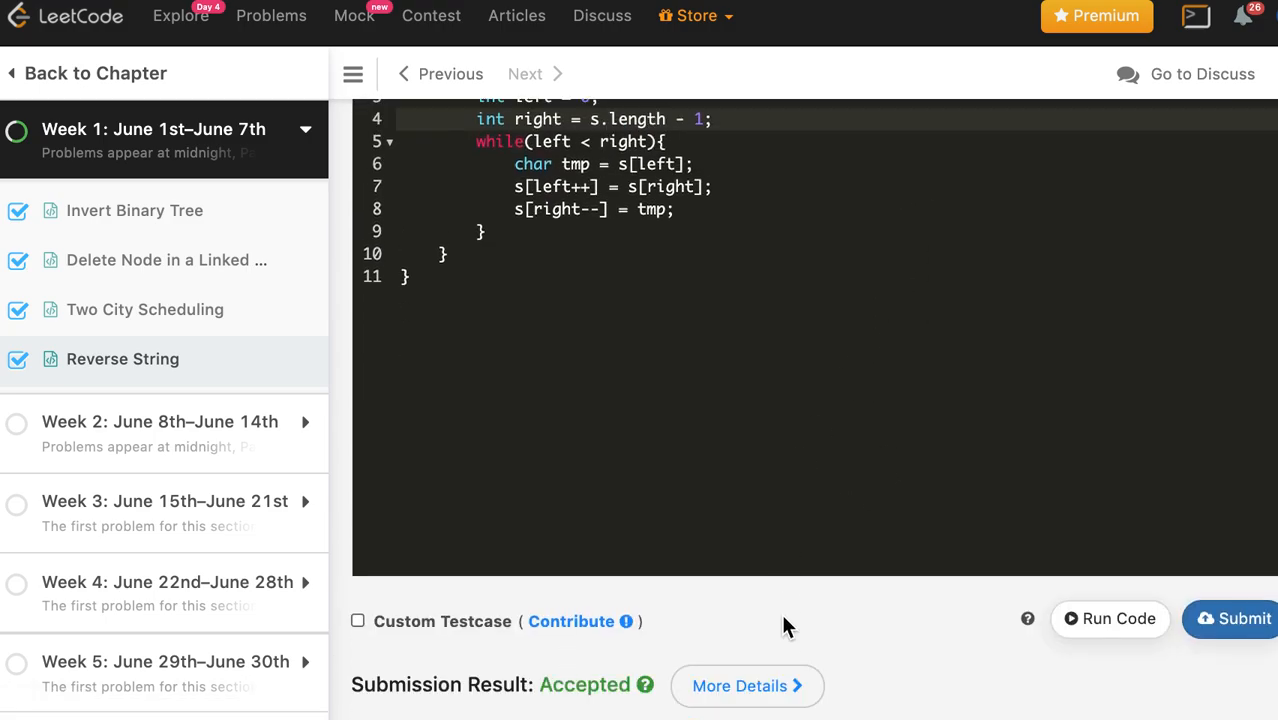
# - View the Java submission details: 478 tests passed in 0 ms, beating 100%
pyautogui.click(748, 684)
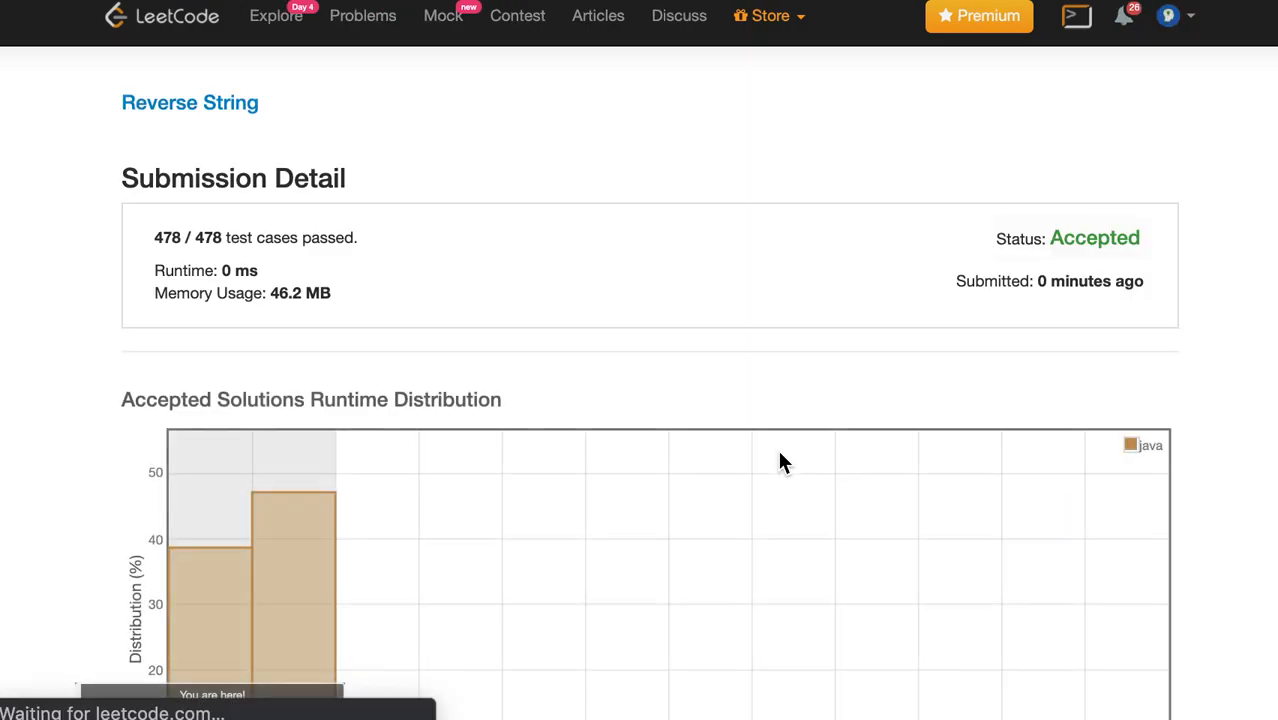
pyautogui.scroll(-3)
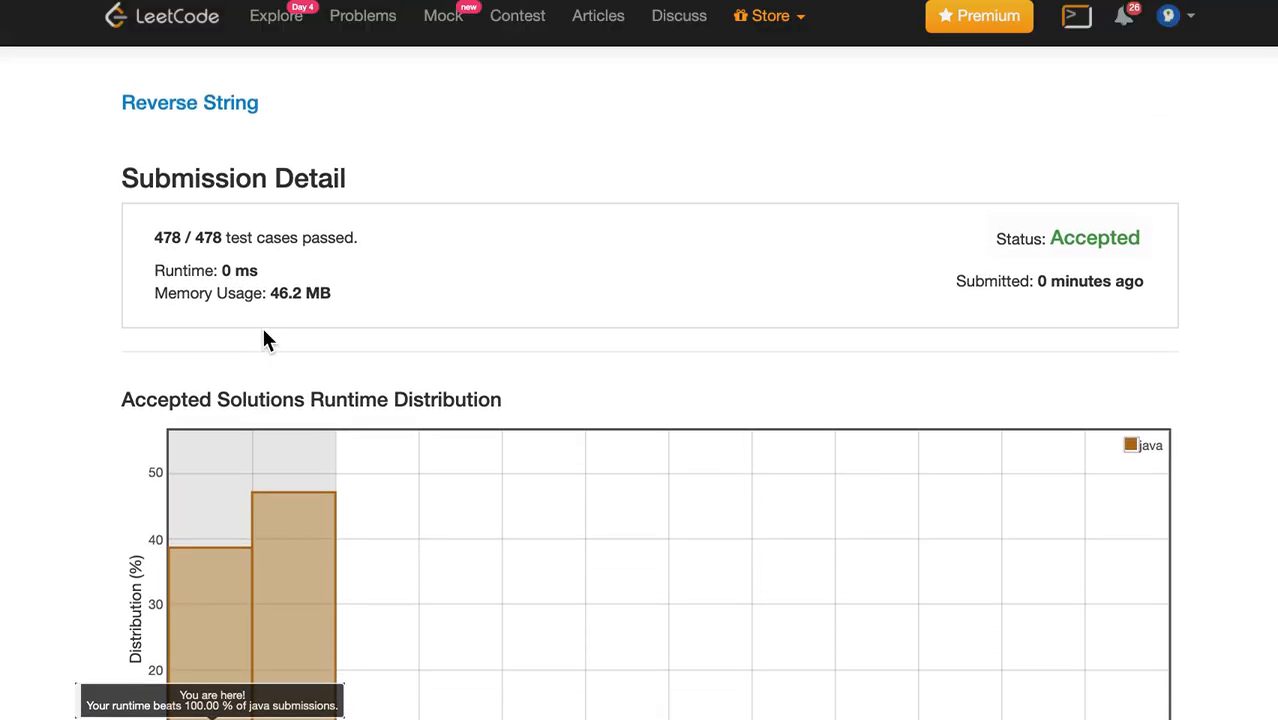
pyautogui.moveTo(50, 4)
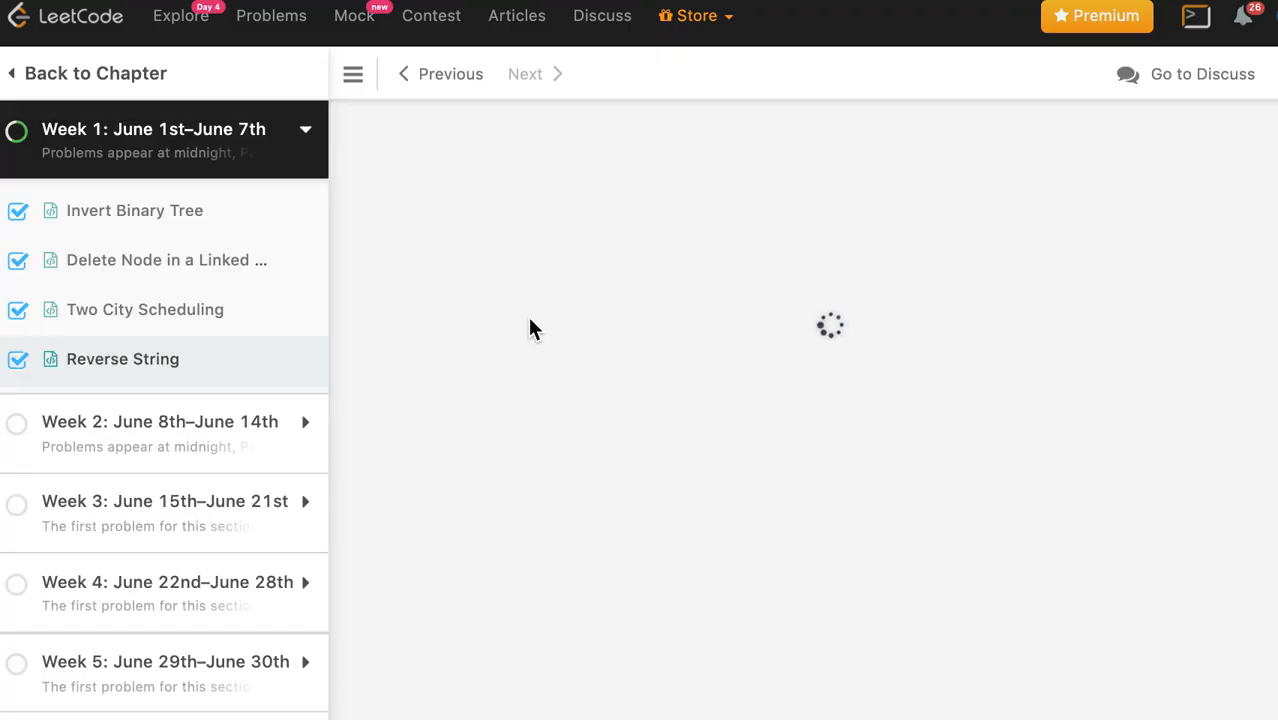
# - Select the Java method body and switch the solution language to Python3
pyautogui.click(122, 360)
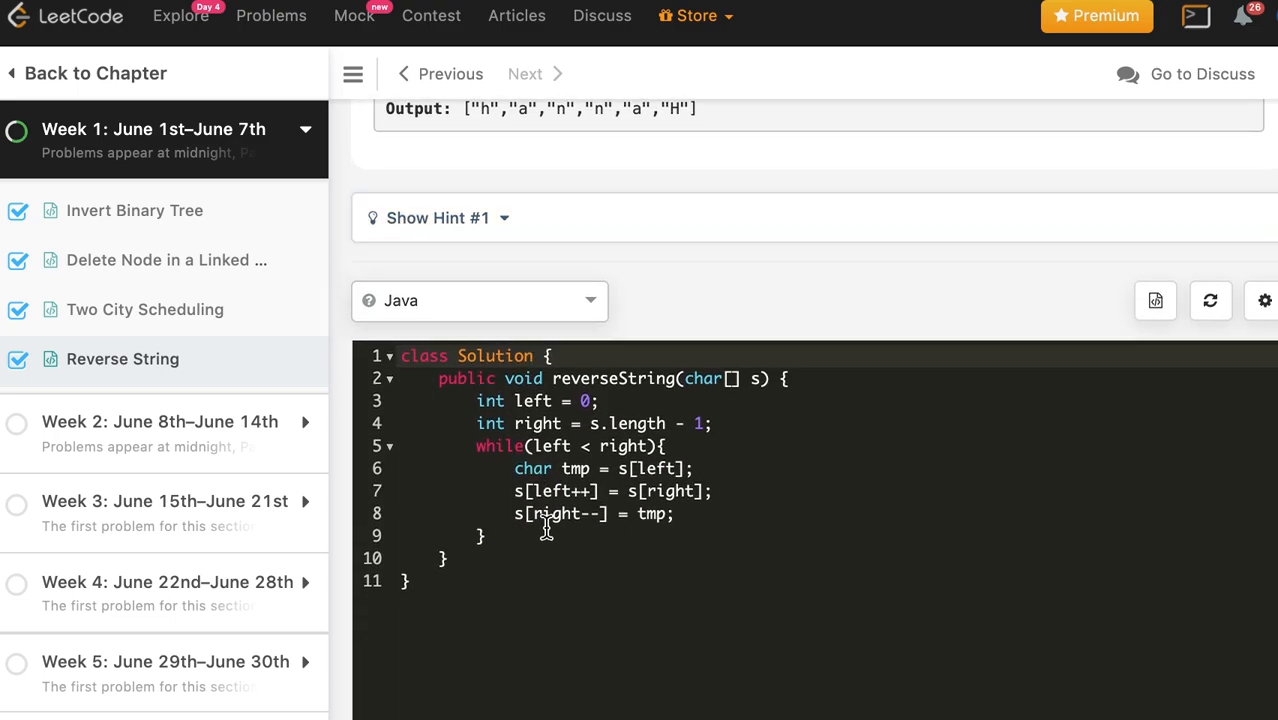
pyautogui.moveTo(476, 400); pyautogui.dragTo(548, 524)
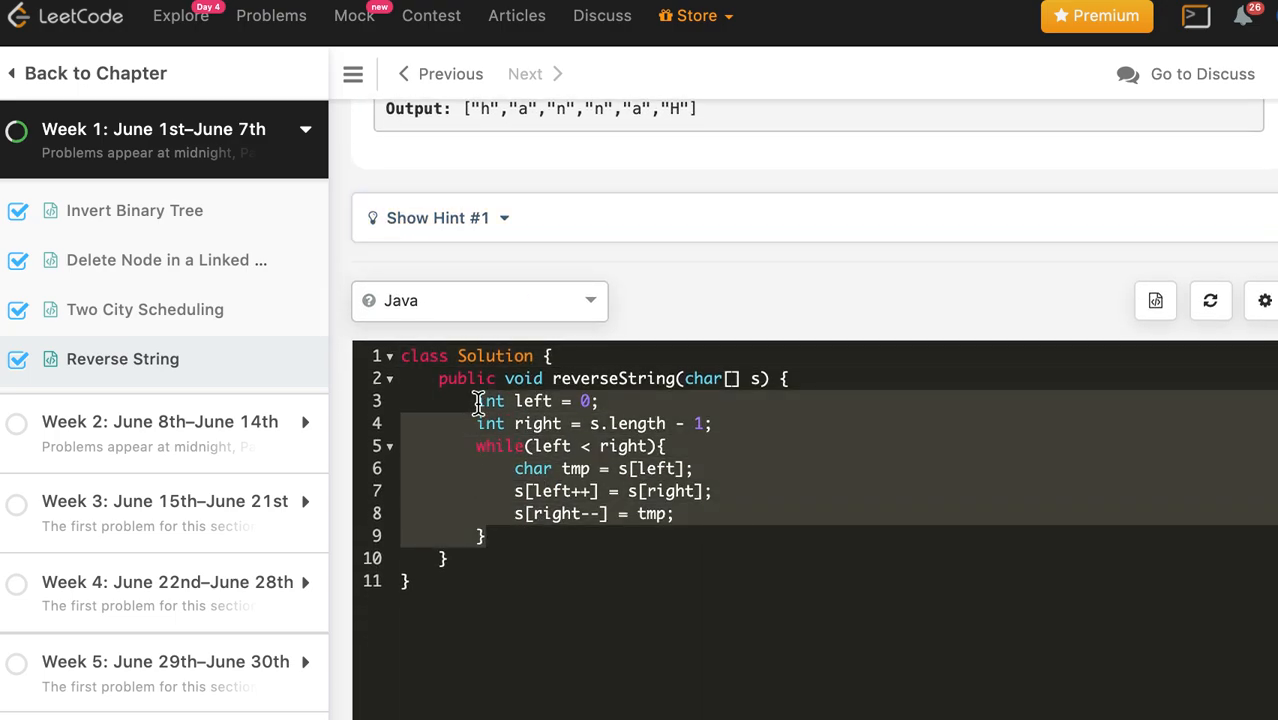
pyautogui.click(480, 300)
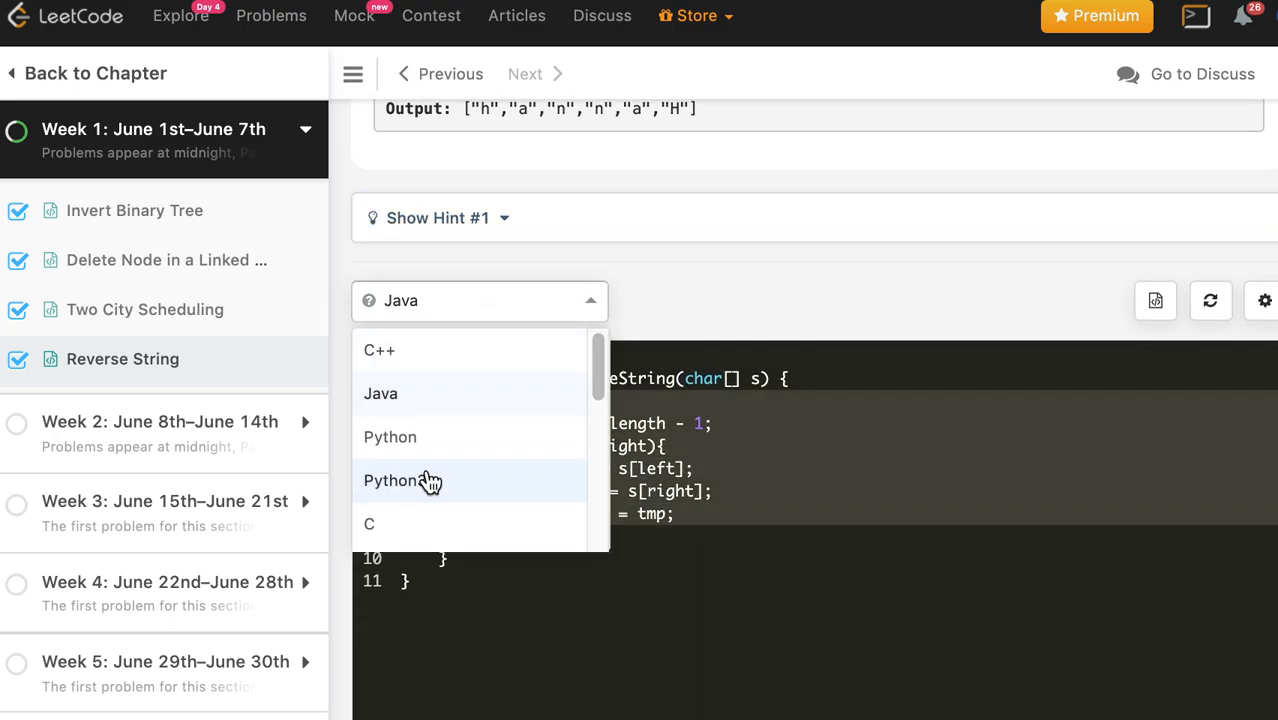
pyautogui.click(390, 480)
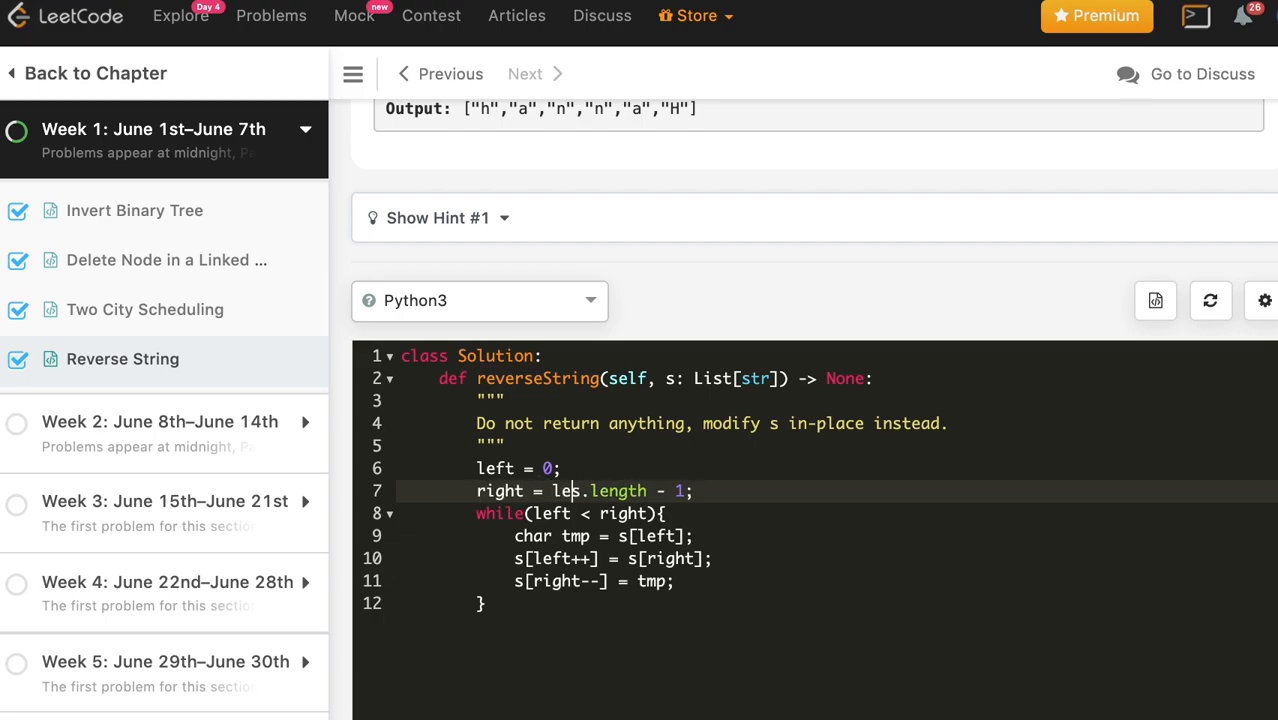
# - Rewrite the lines as Python: len(s), left += 1 and right -= 1
pyautogui.write('len(s')
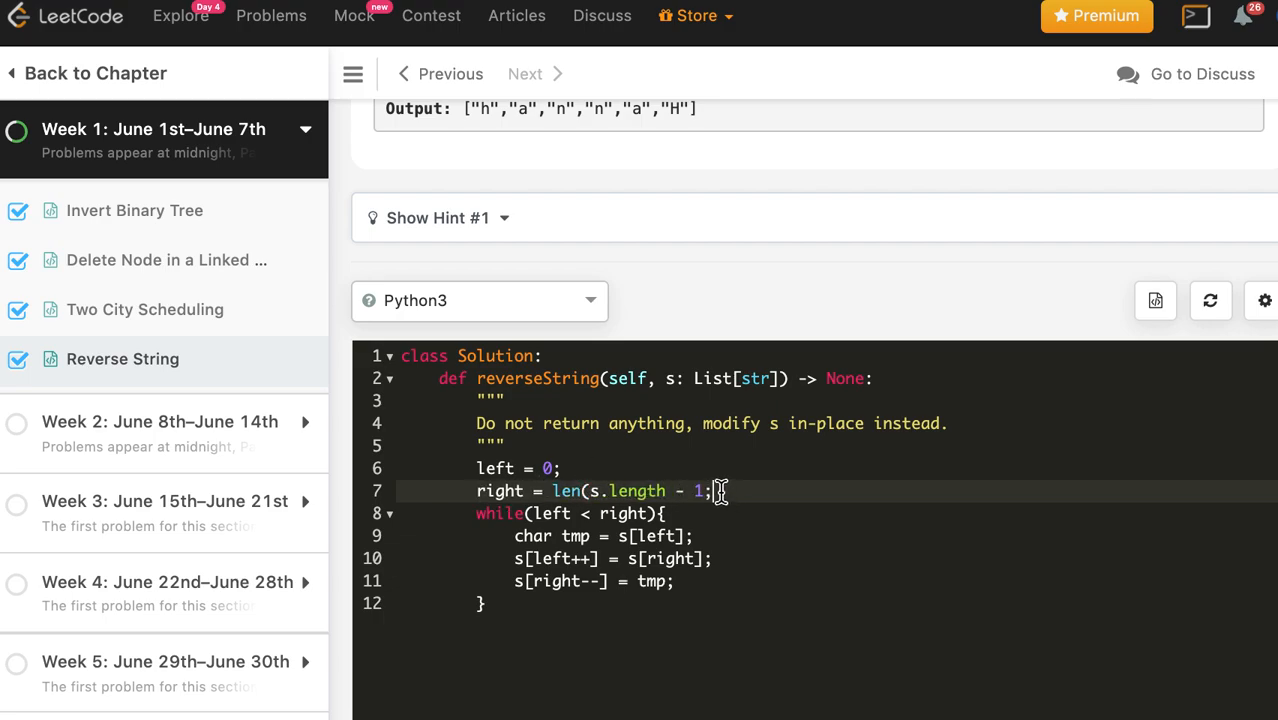
pyautogui.press('Backspace')
pyautogui.write('le')
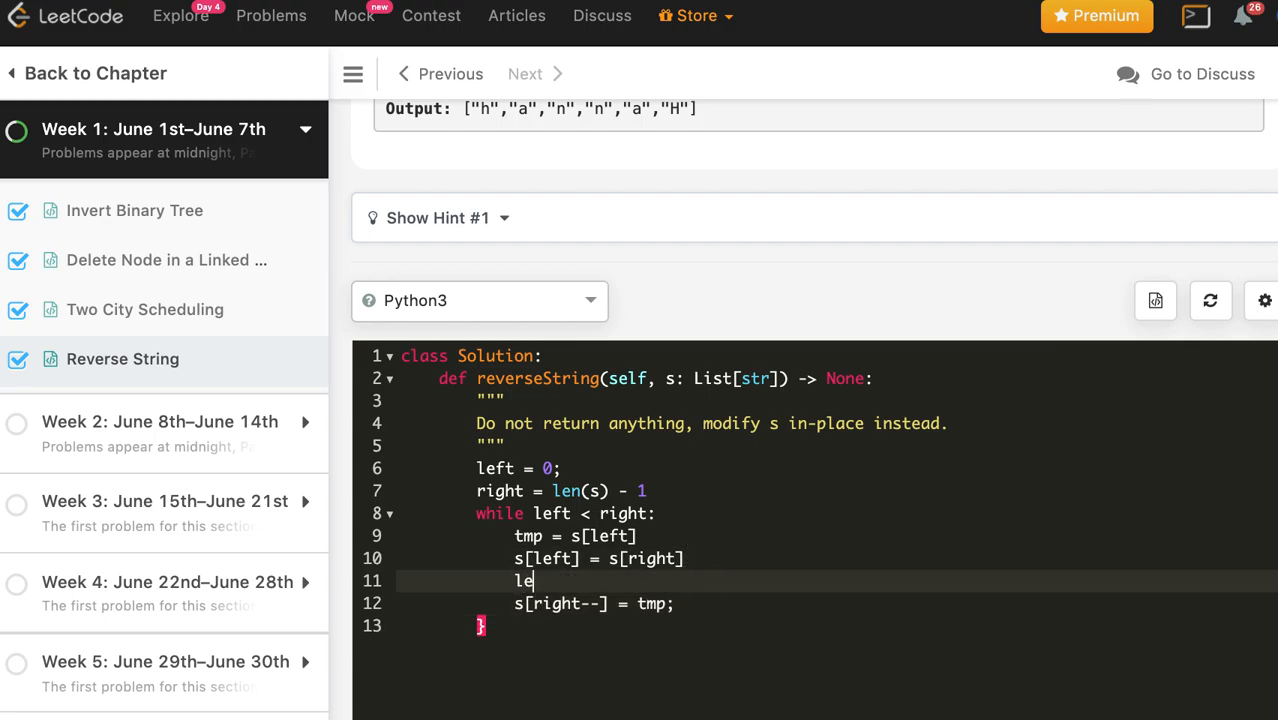
pyautogui.write('ft += 1')
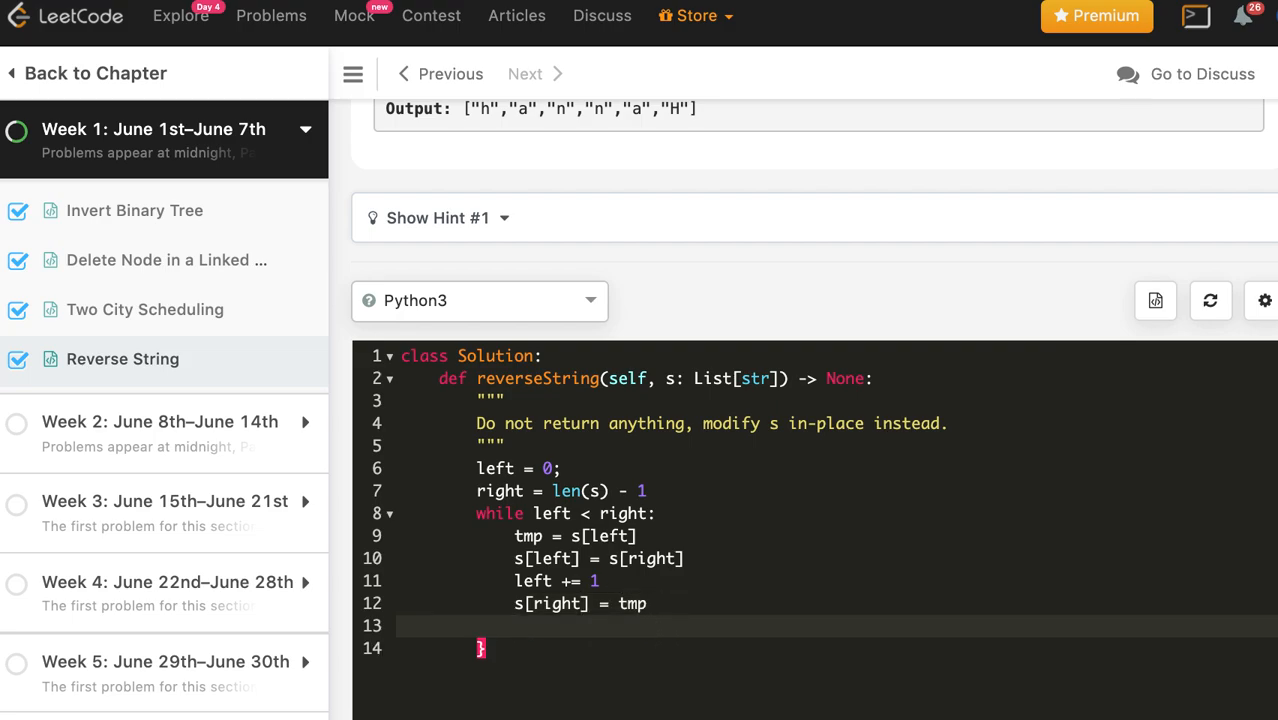
pyautogui.write('right -= 1')
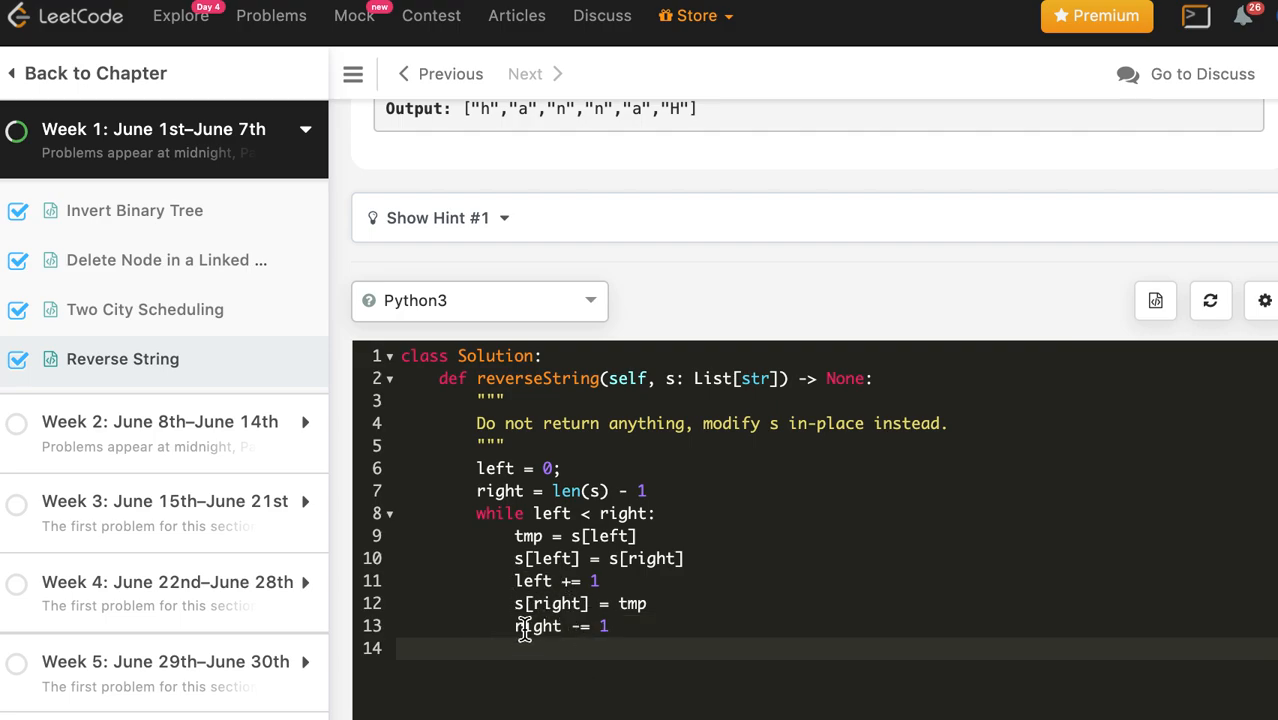
# - Add the tuple swap 's[left], s[right] = s[right], s[left]' and comment it out
pyautogui.write('s[left]')
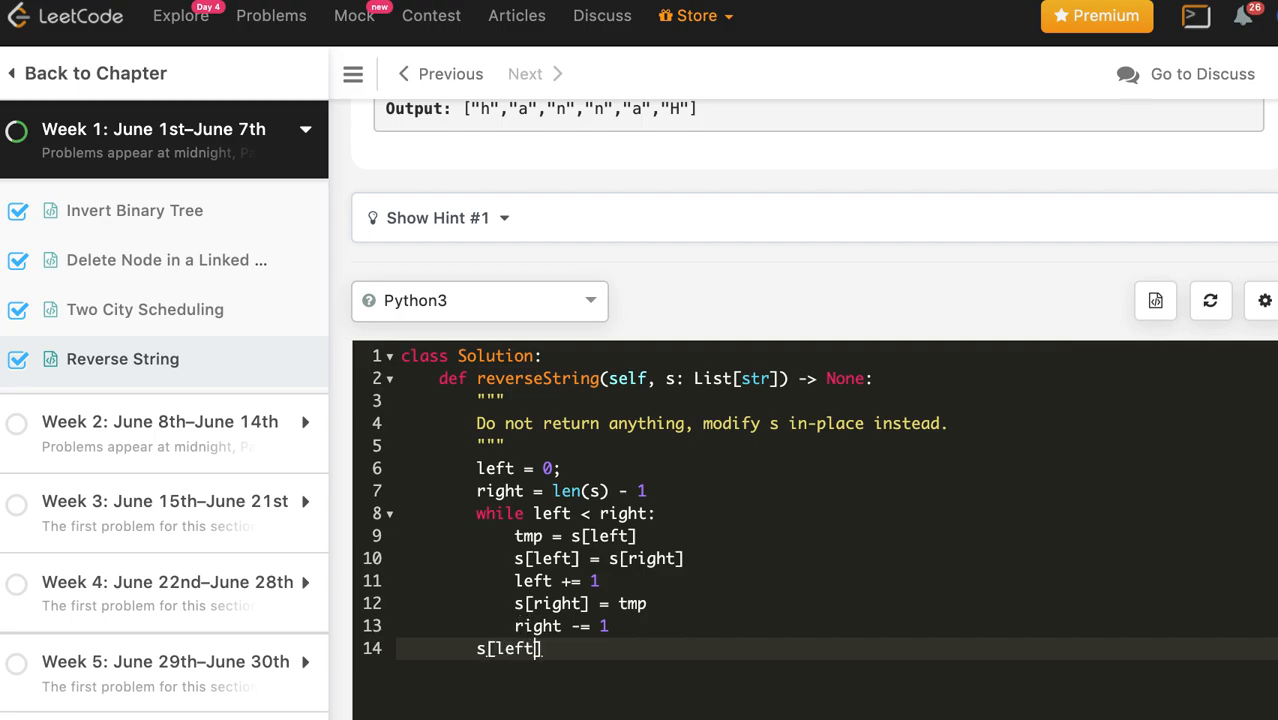
pyautogui.write(', s')
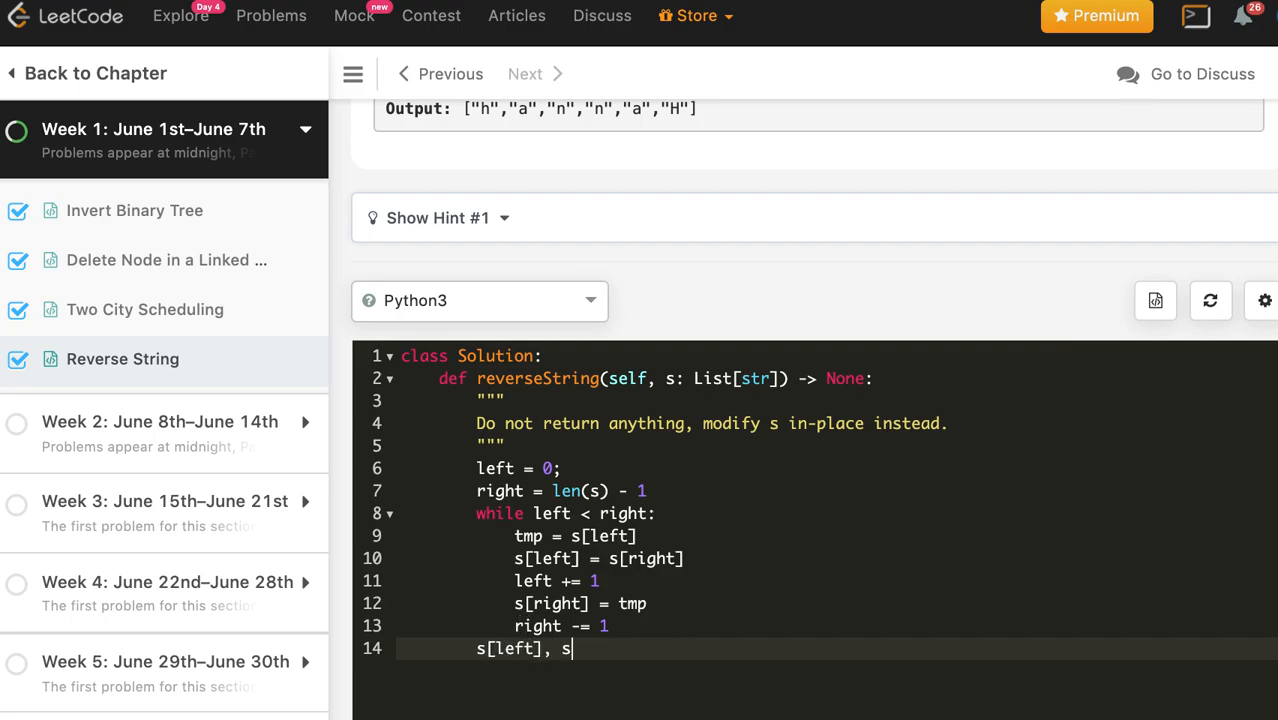
pyautogui.write('[right] = s[')
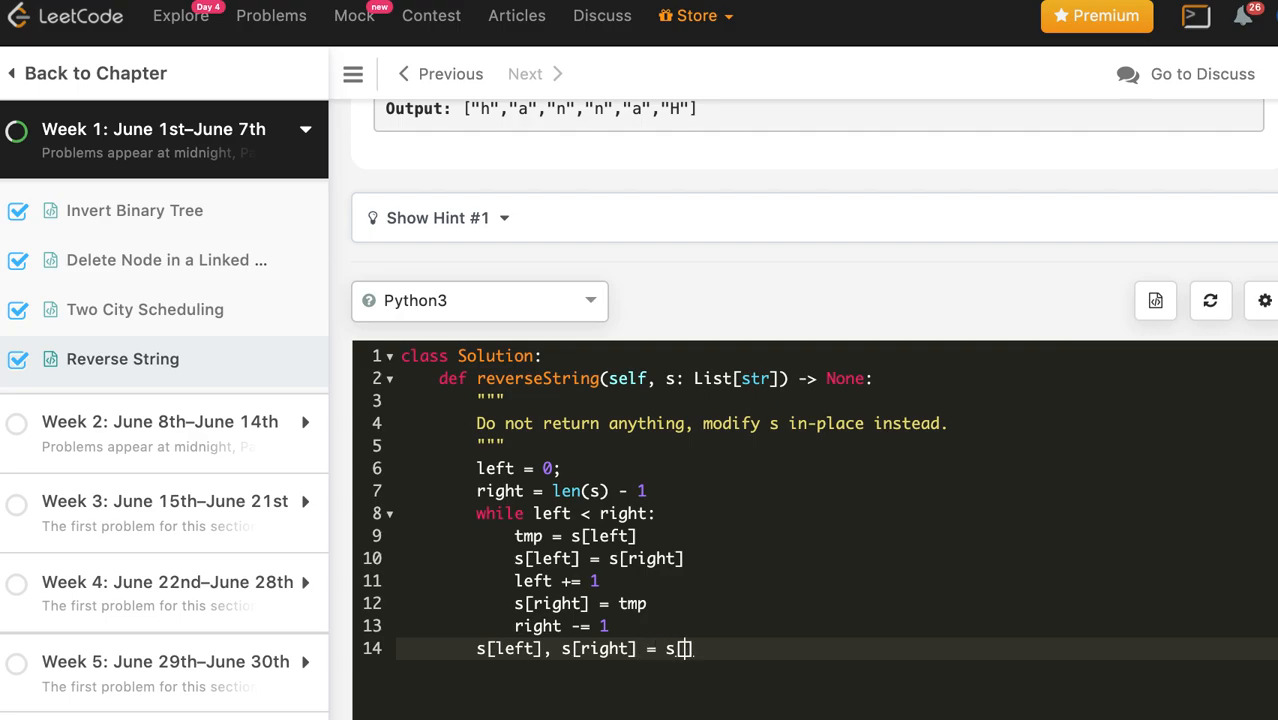
pyautogui.write('right')
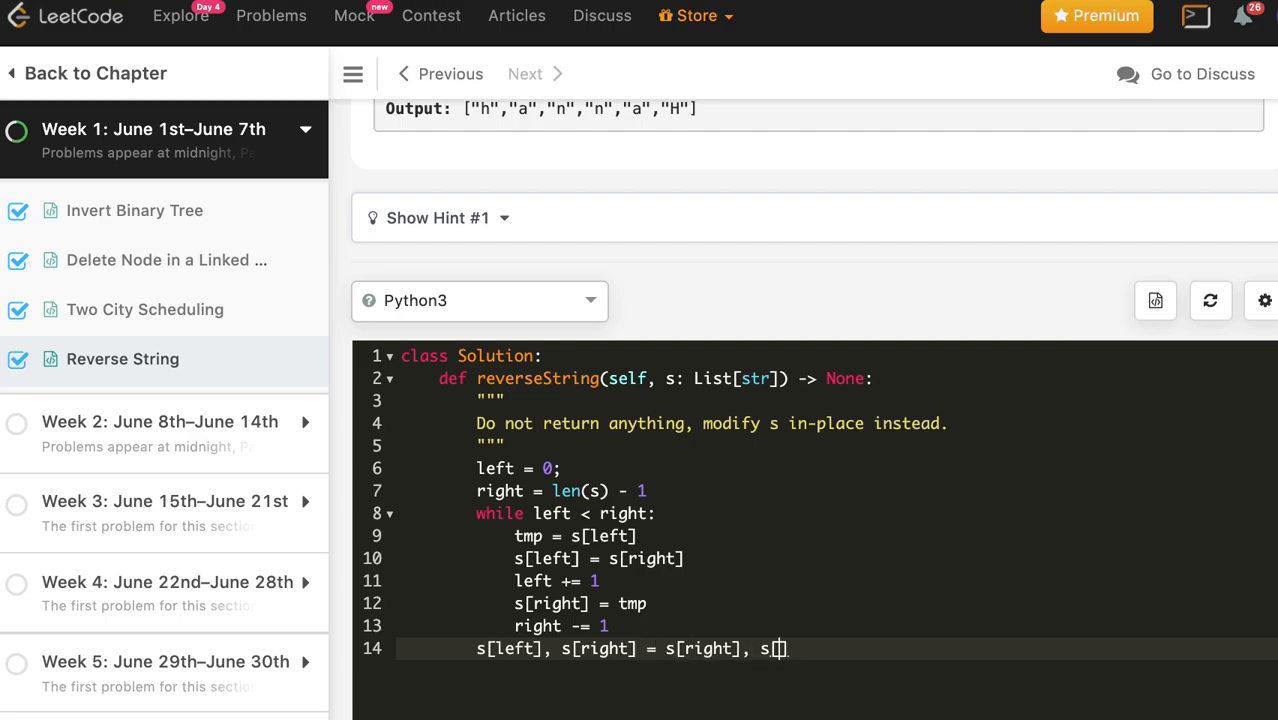
pyautogui.write('left')
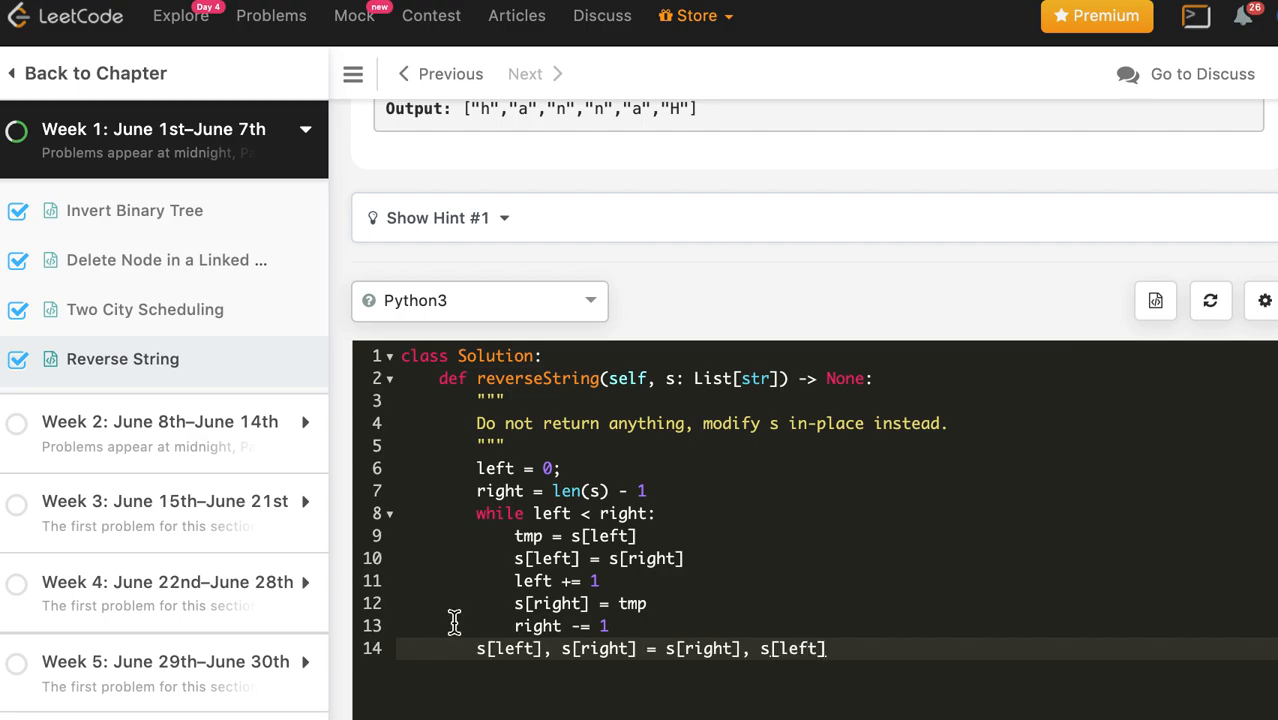
pyautogui.write('//')
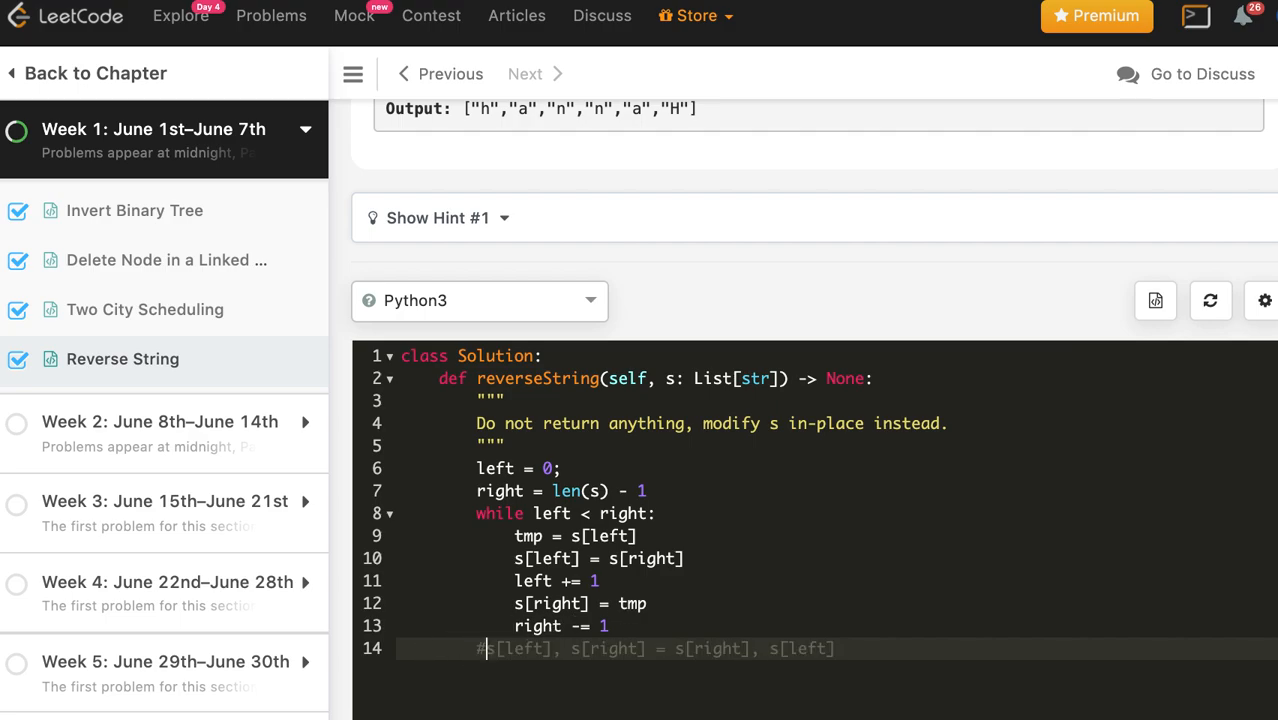
pyautogui.scroll(-3)
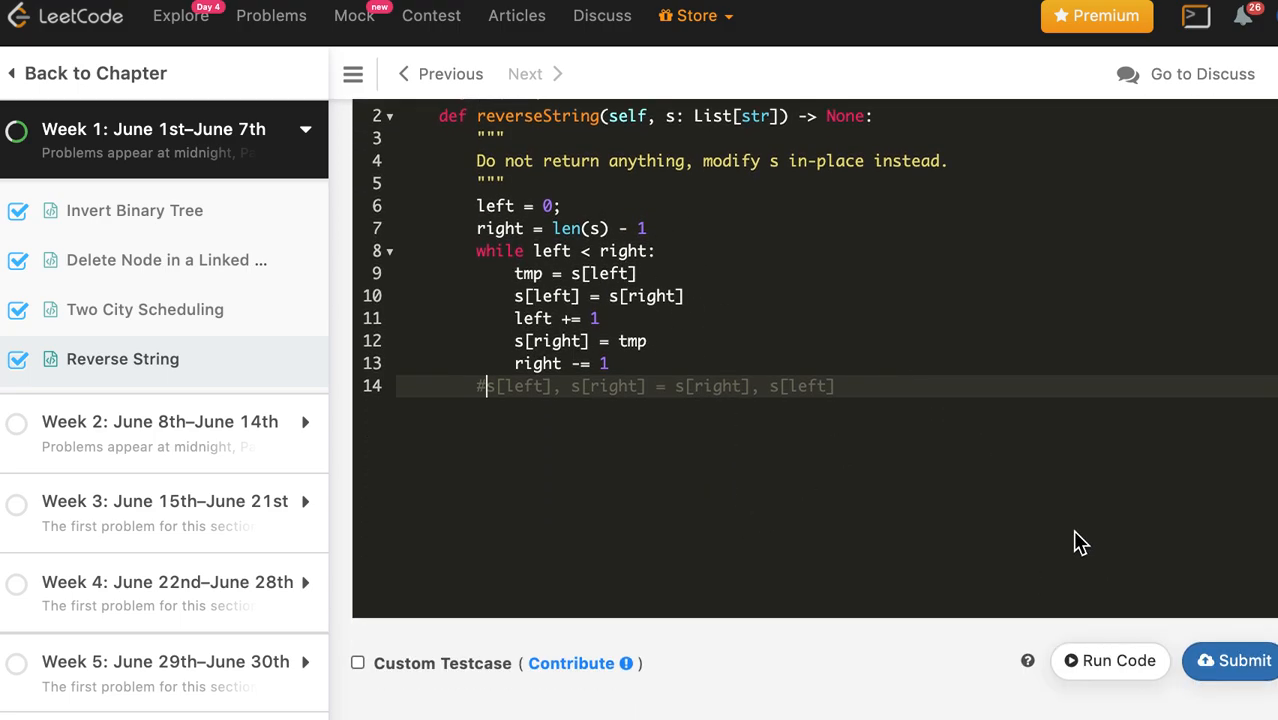
# - Run the Python3 solution on the sample input, returning ["o","l","l","e","h"], and submit it
pyautogui.click(1108, 660)
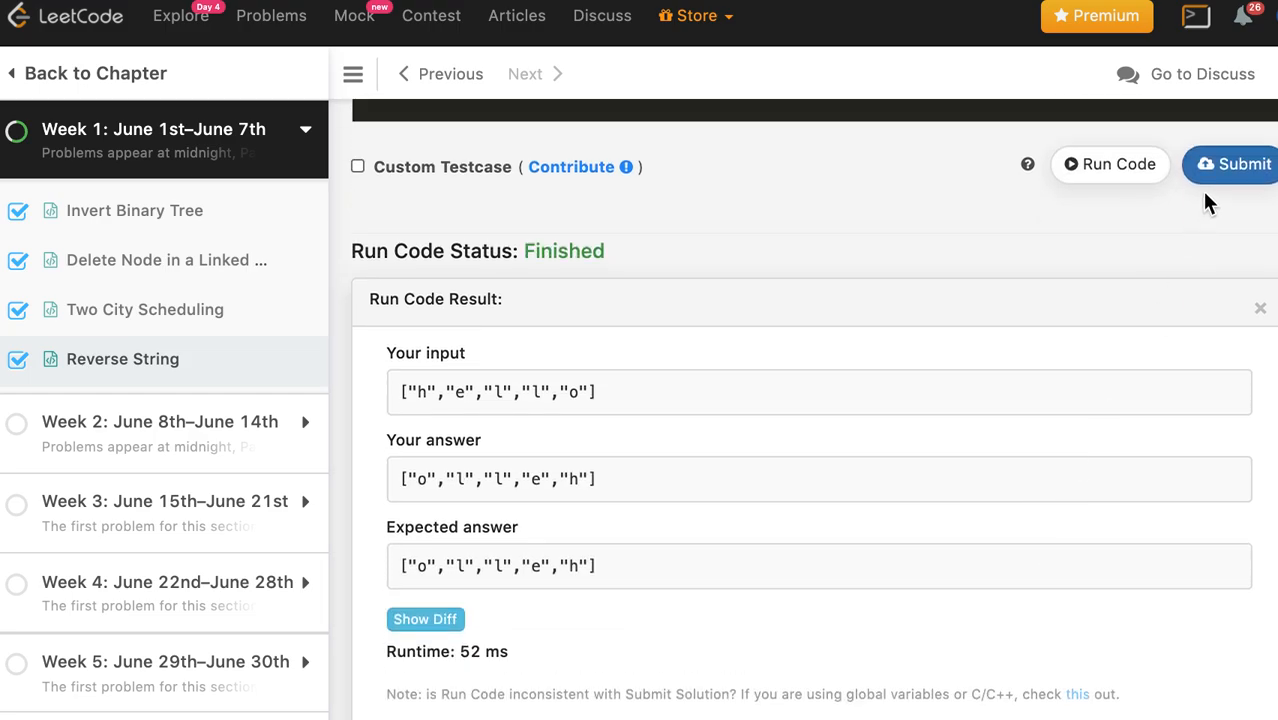
pyautogui.click(1240, 164)
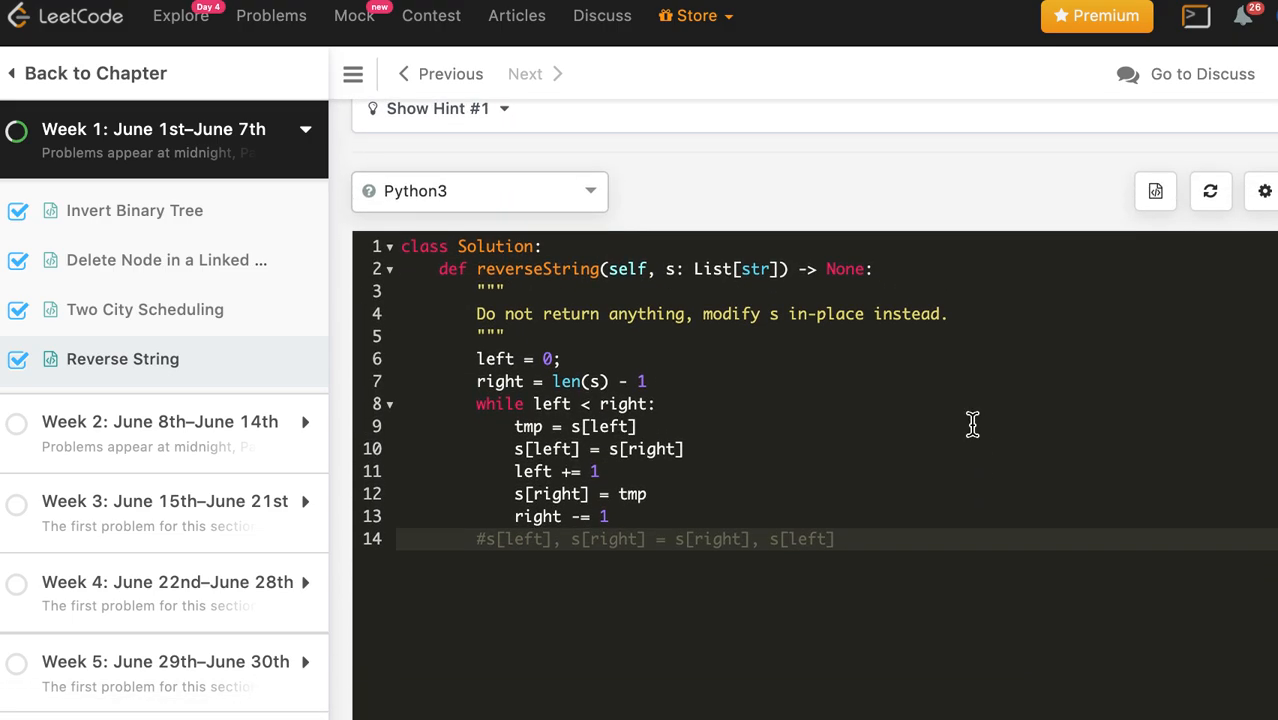
pyautogui.scroll(-3)
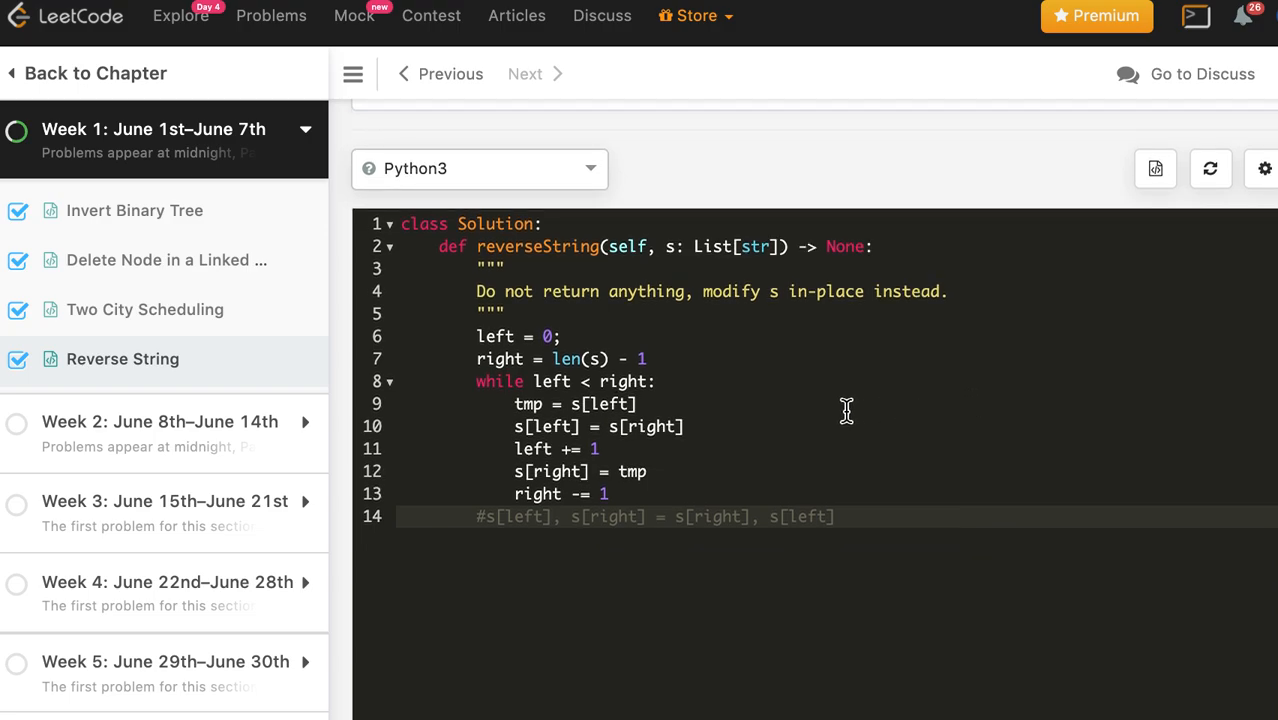